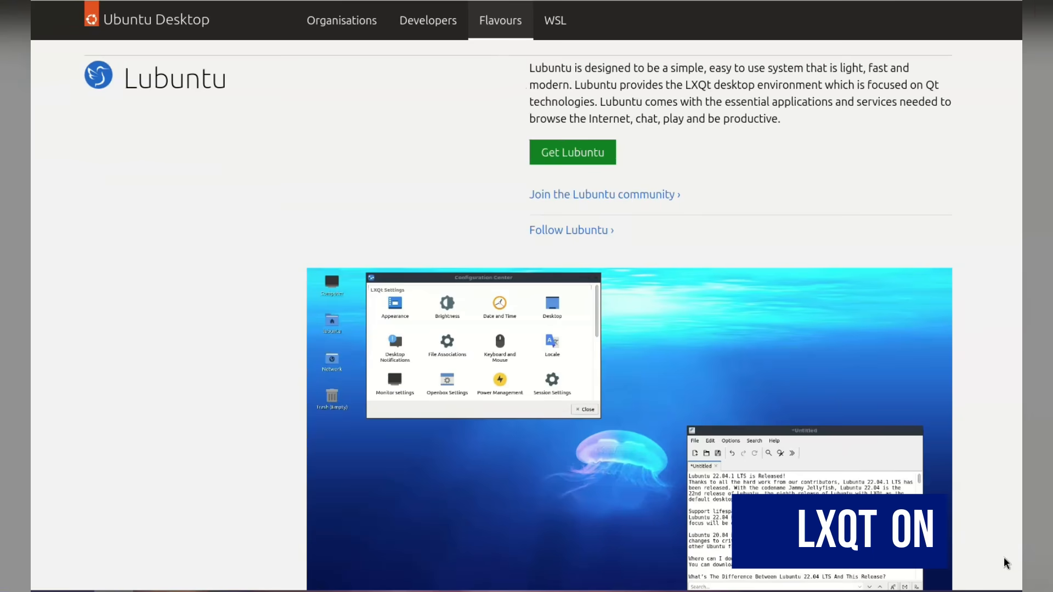
Browse the application menu to the Internet category and its installed apps.
{"action": "scroll", "scroll_direction": "down", "scroll_amount": 3}
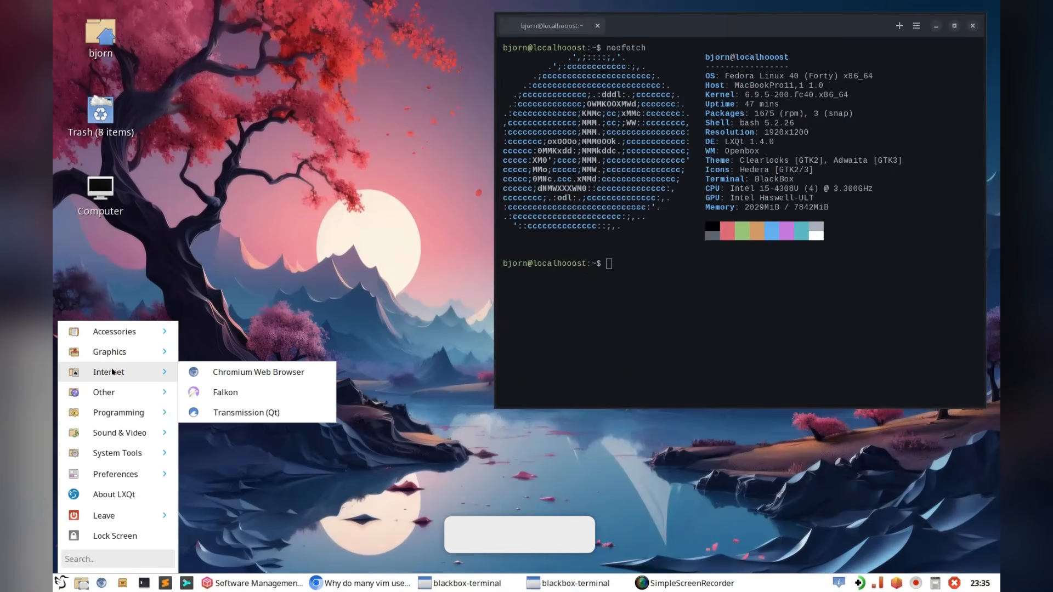
{"action": "mouse_move", "coordinate": [114, 332]}
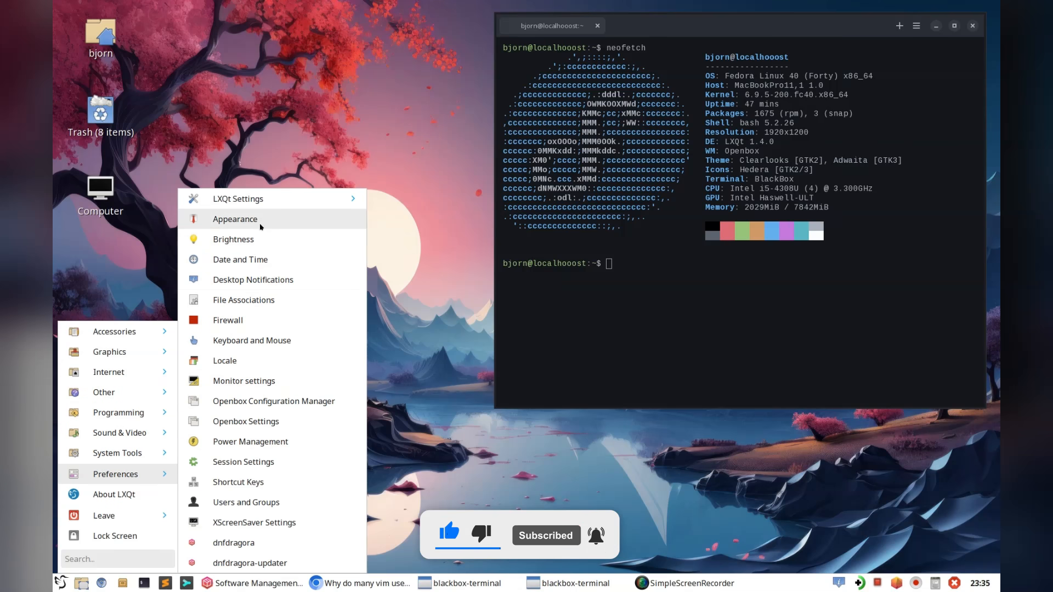
In Appearance settings, try Breeze icon themes and apply the Hedera2 icon theme.
{"action": "left_click", "coordinate": [235, 219]}
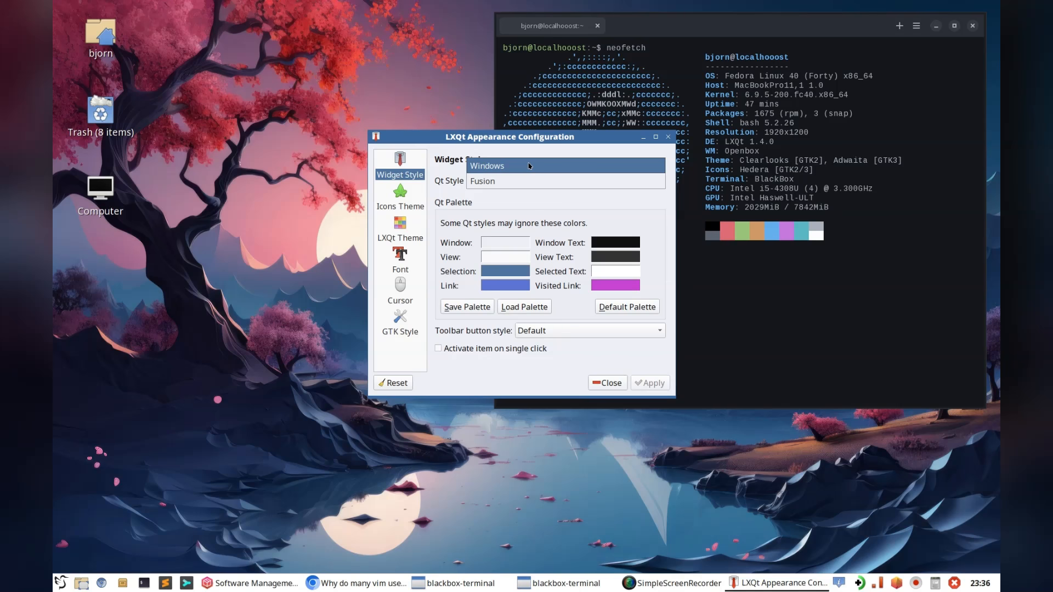
{"action": "left_click", "coordinate": [400, 197]}
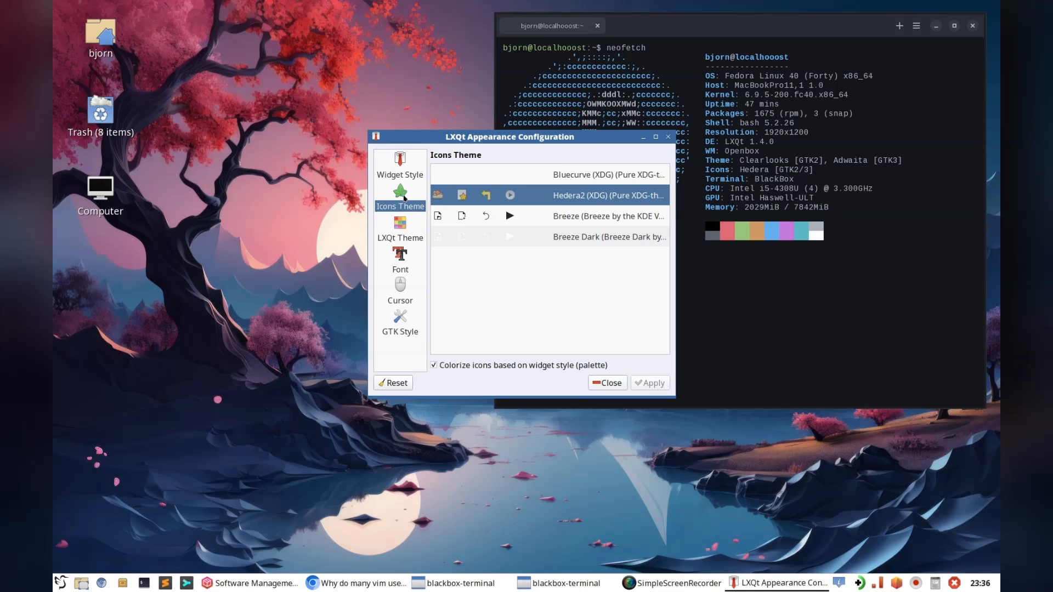
{"action": "left_click", "coordinate": [606, 236]}
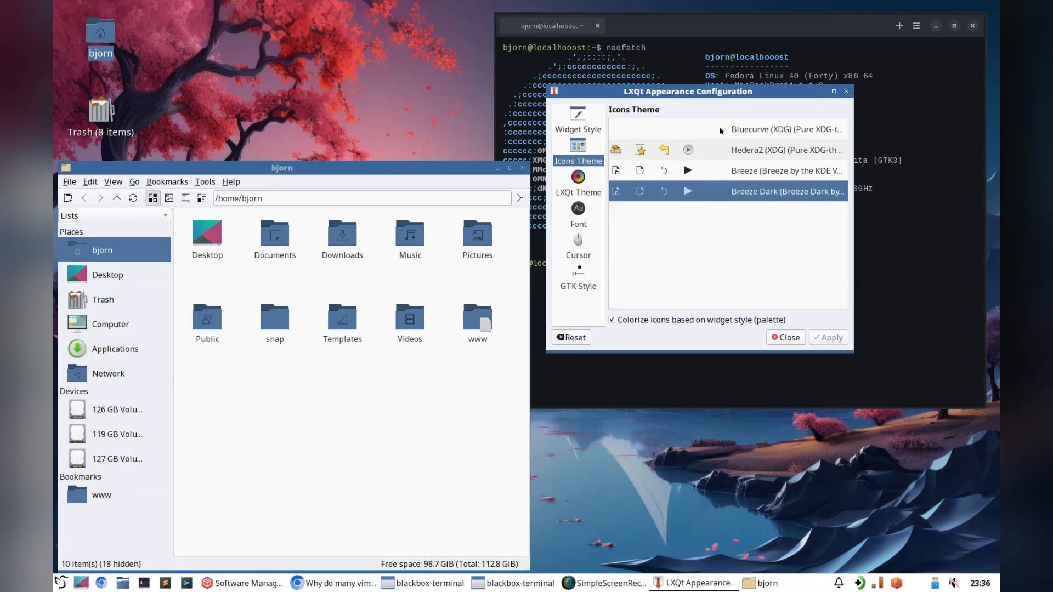
{"action": "left_click", "coordinate": [786, 129]}
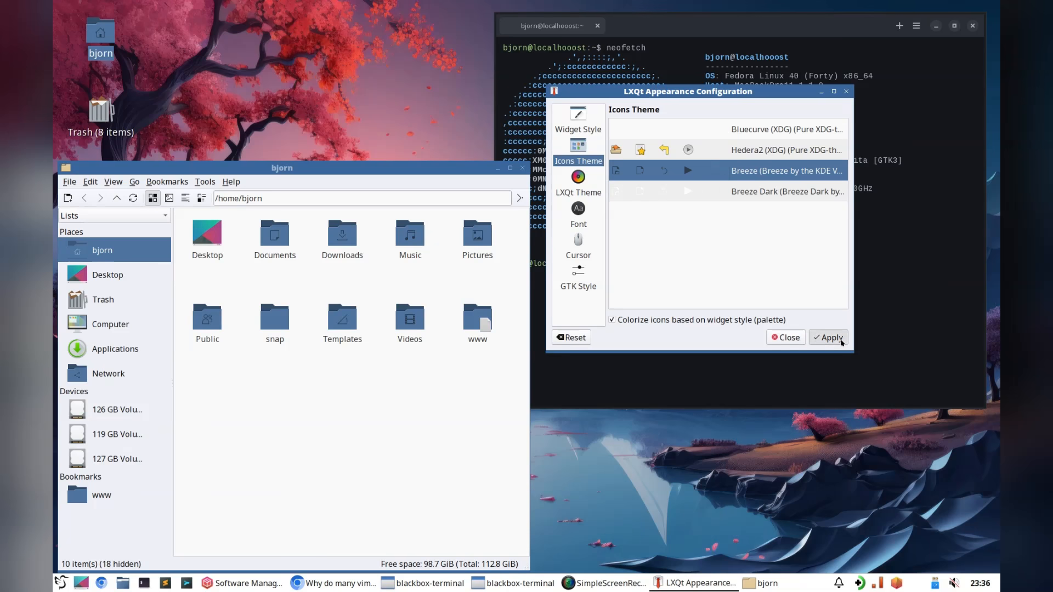
{"action": "left_click", "coordinate": [831, 337]}
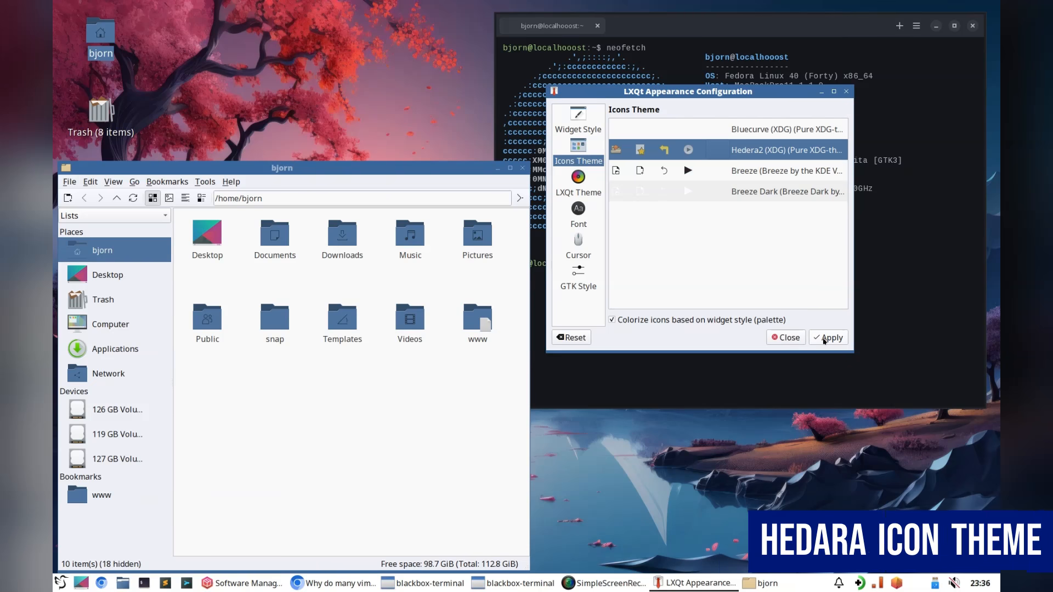
{"action": "left_click", "coordinate": [828, 338]}
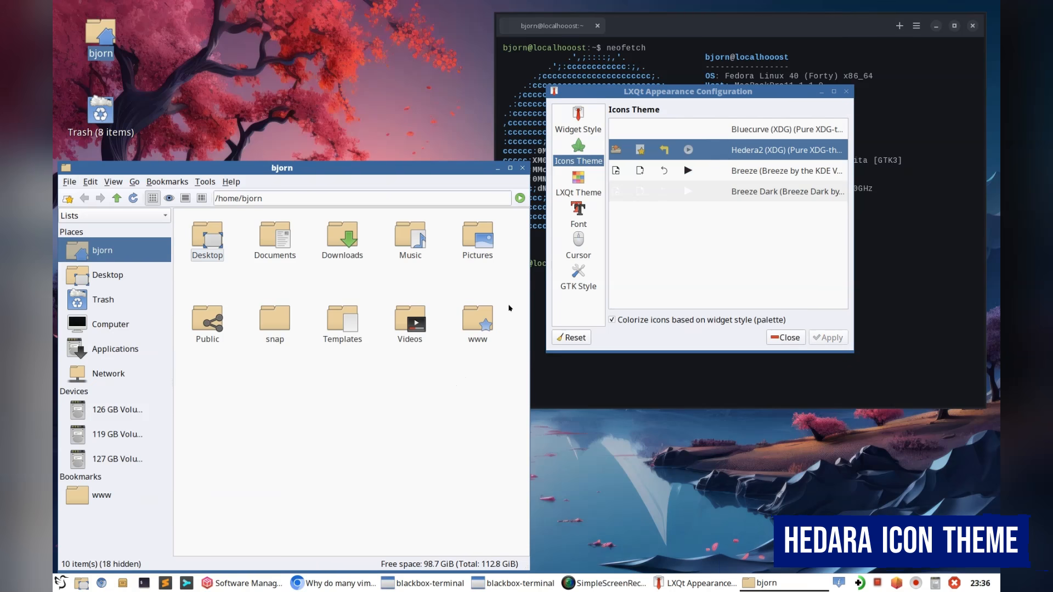
Apply the Light LXQt theme, then the White ZORINos theme.
{"action": "left_click", "coordinate": [578, 191]}
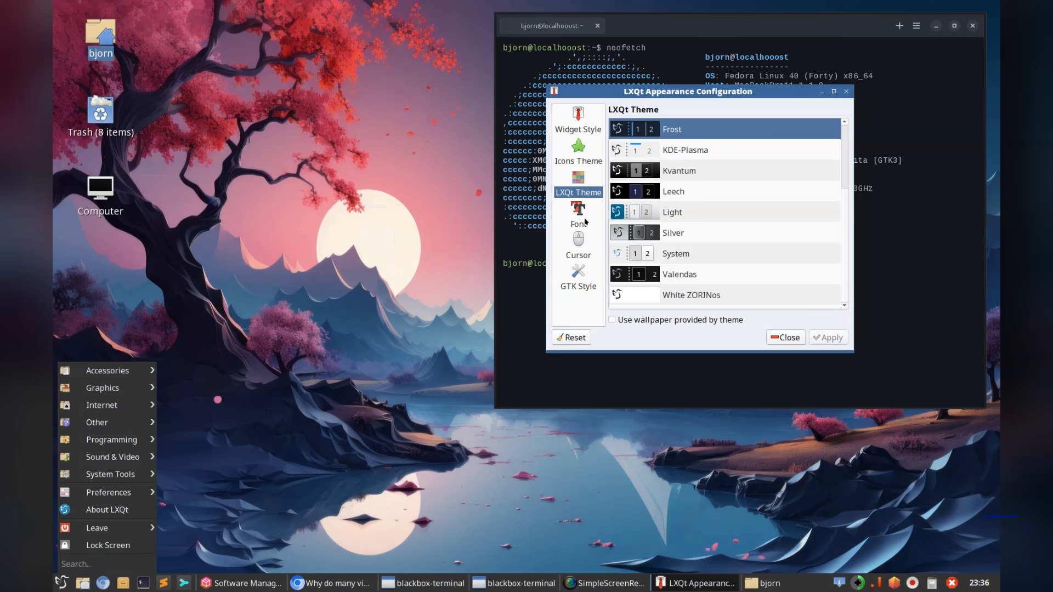
{"action": "left_click", "coordinate": [672, 211]}
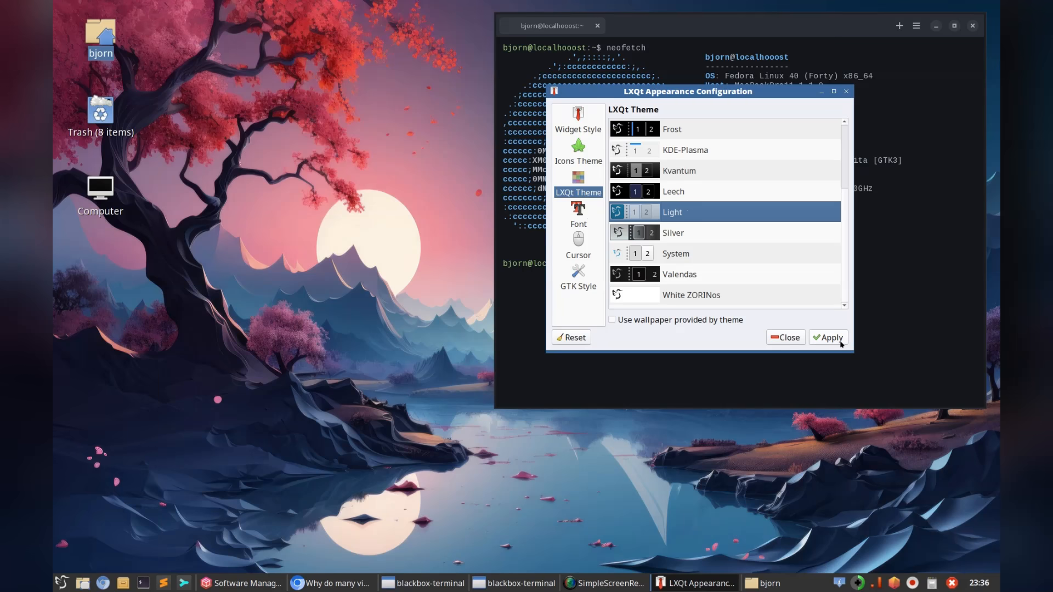
{"action": "left_click", "coordinate": [827, 337]}
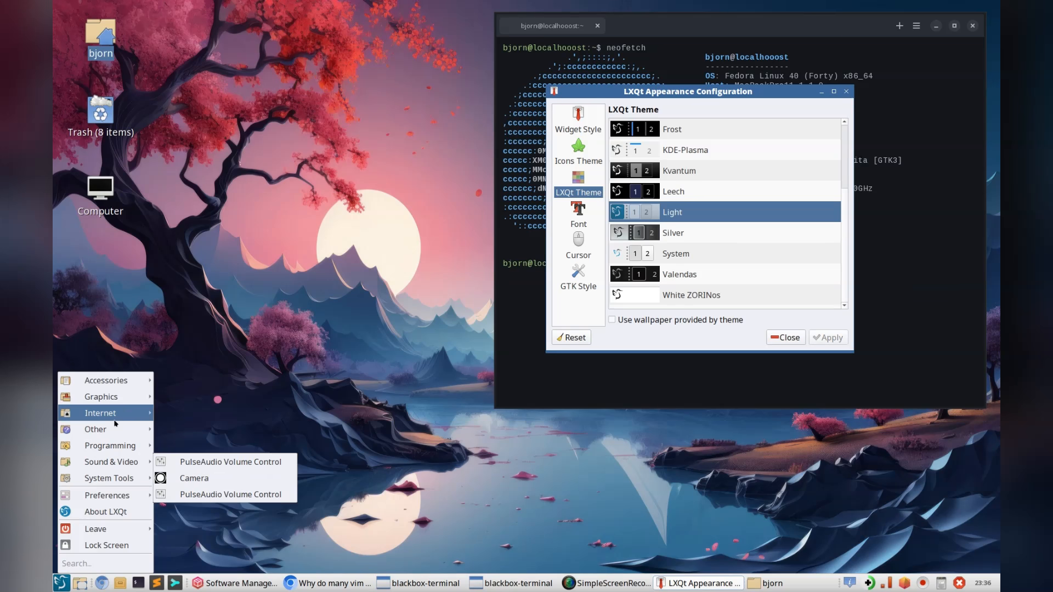
{"action": "mouse_move", "coordinate": [106, 380]}
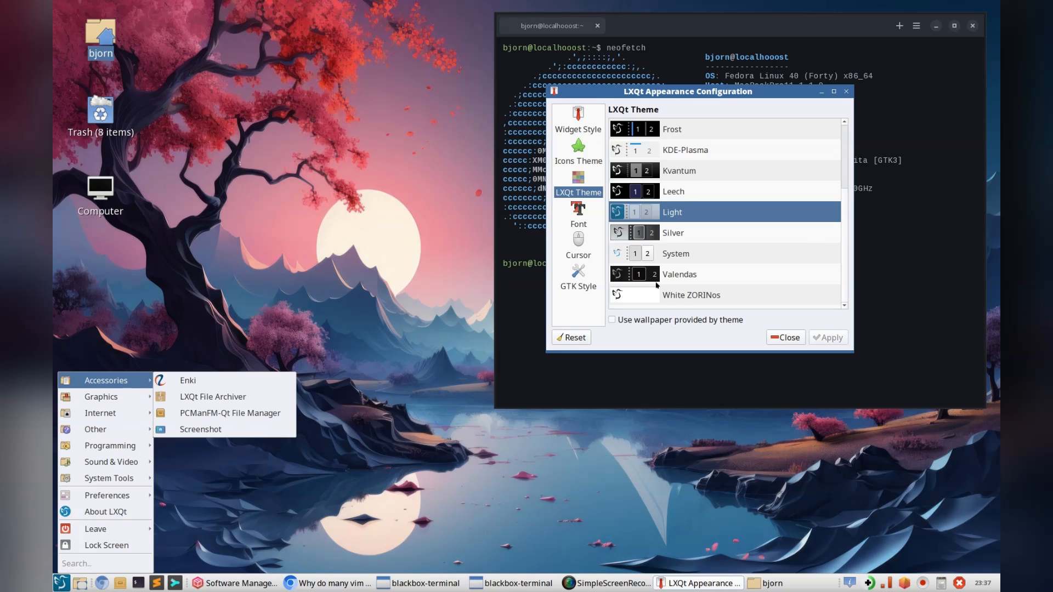
{"action": "left_click", "coordinate": [691, 295]}
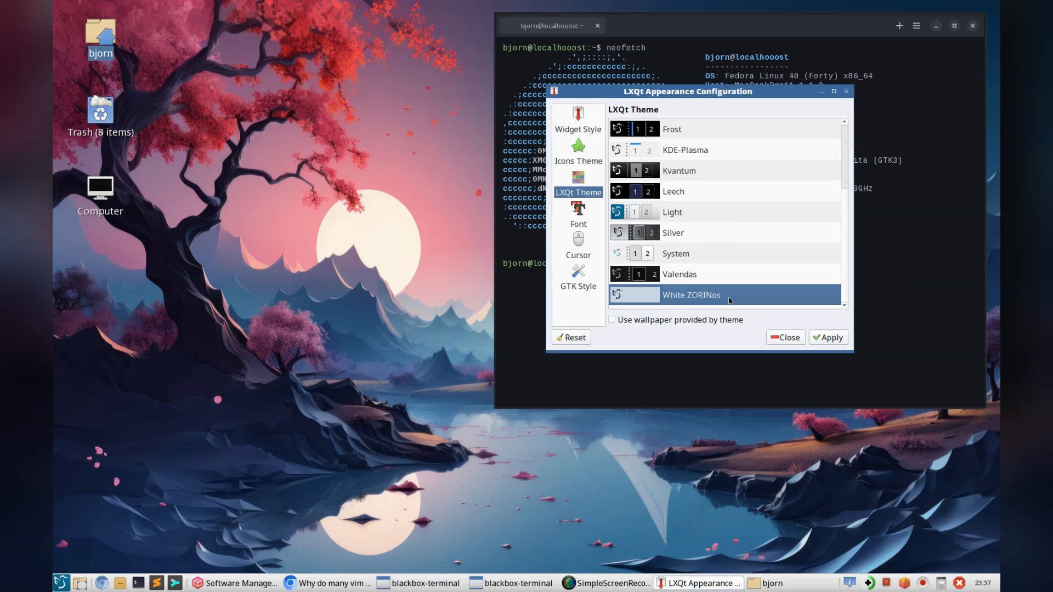
{"action": "left_click", "coordinate": [828, 337]}
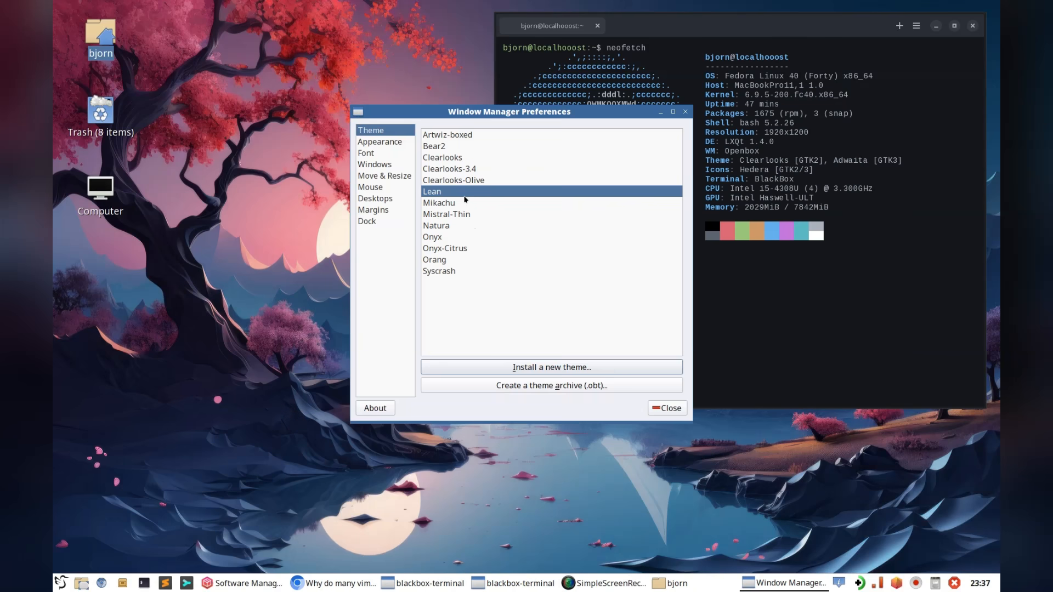
Try the Mikachu window theme, then settle on Artwiz-boxed in Openbox preferences.
{"action": "left_click", "coordinate": [439, 202]}
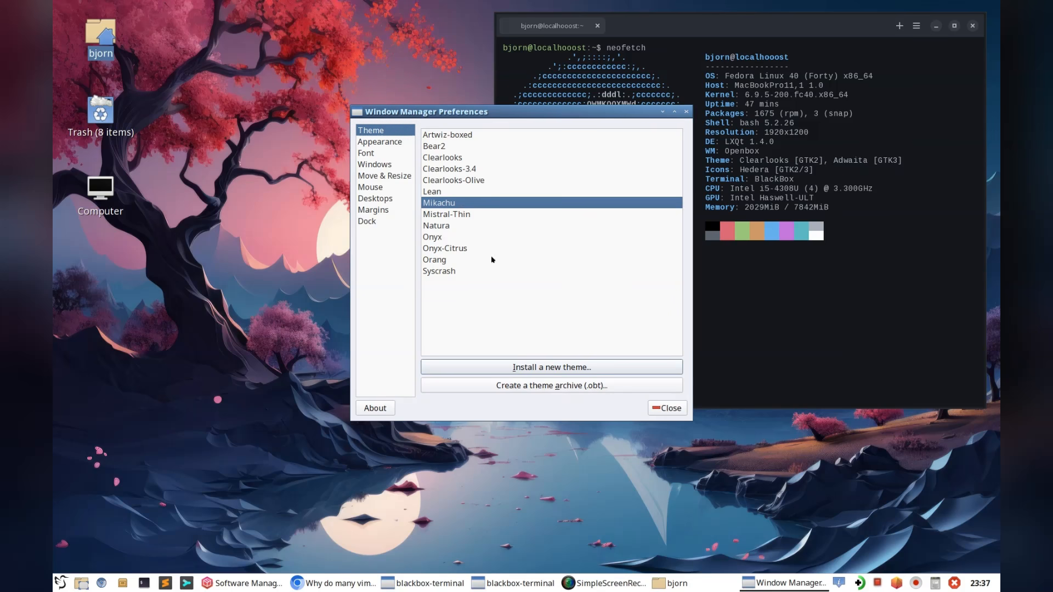
{"action": "left_click_drag", "start_coordinate": [517, 111], "coordinate": [455, 122]}
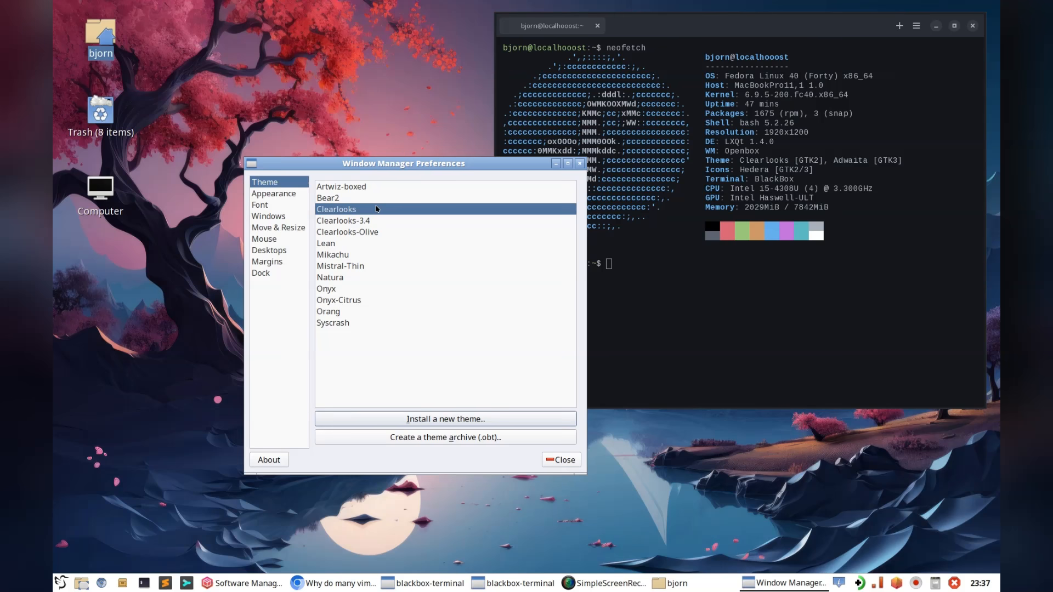
{"action": "left_click", "coordinate": [341, 187]}
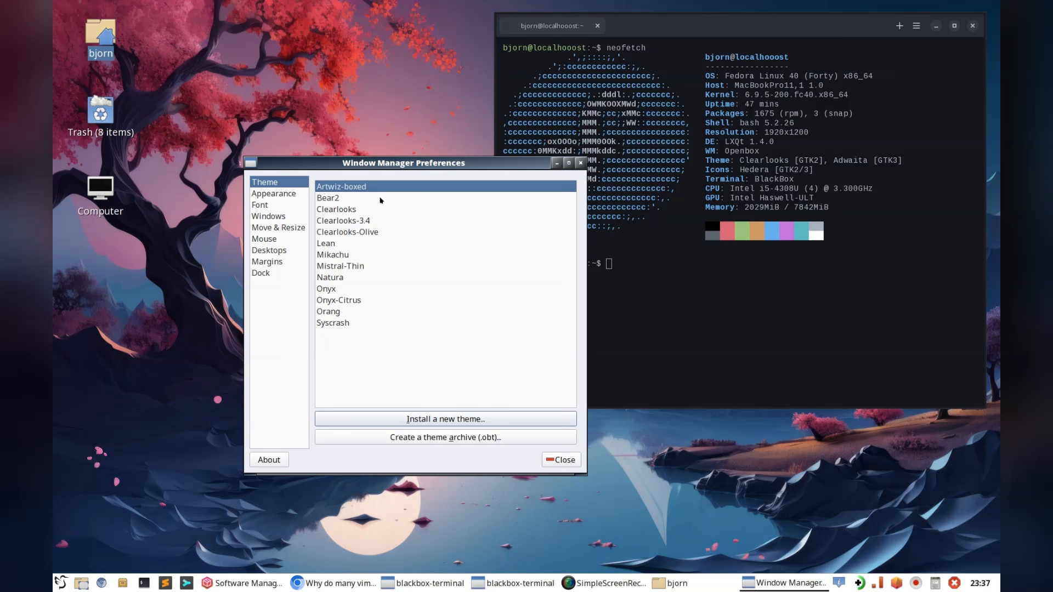
{"action": "left_click", "coordinate": [338, 300]}
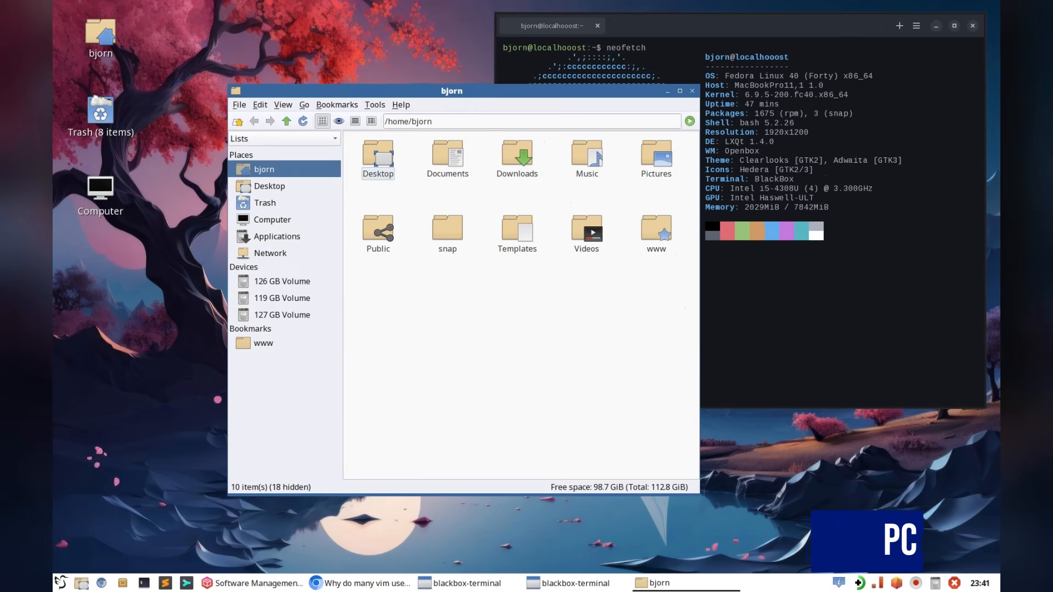
Bring up PCManFM-Qt preferences and review the Behavior and Display pages.
{"action": "left_click", "coordinate": [400, 105]}
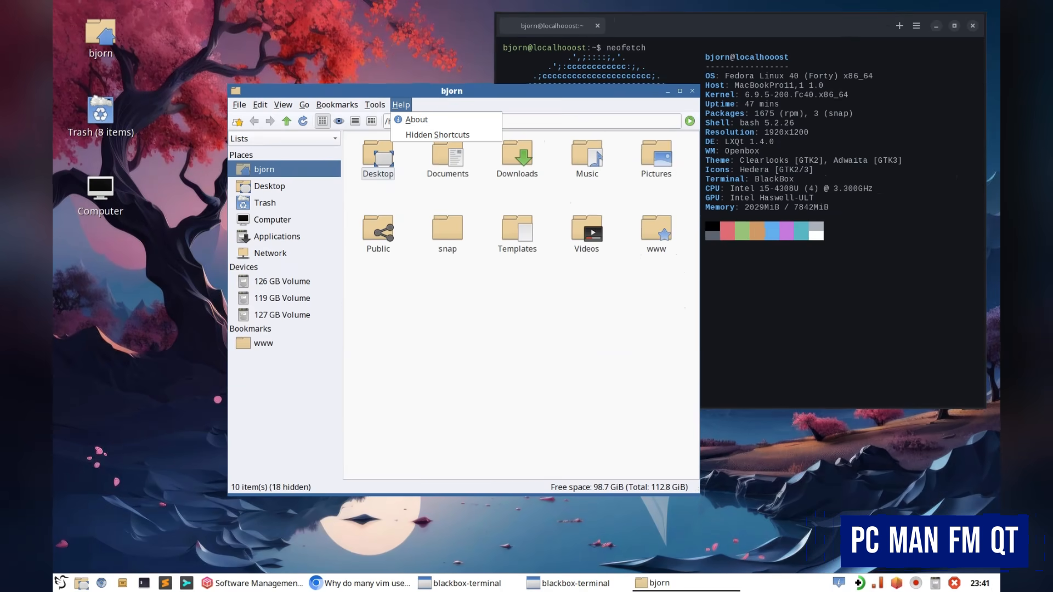
{"action": "left_click", "coordinate": [415, 120]}
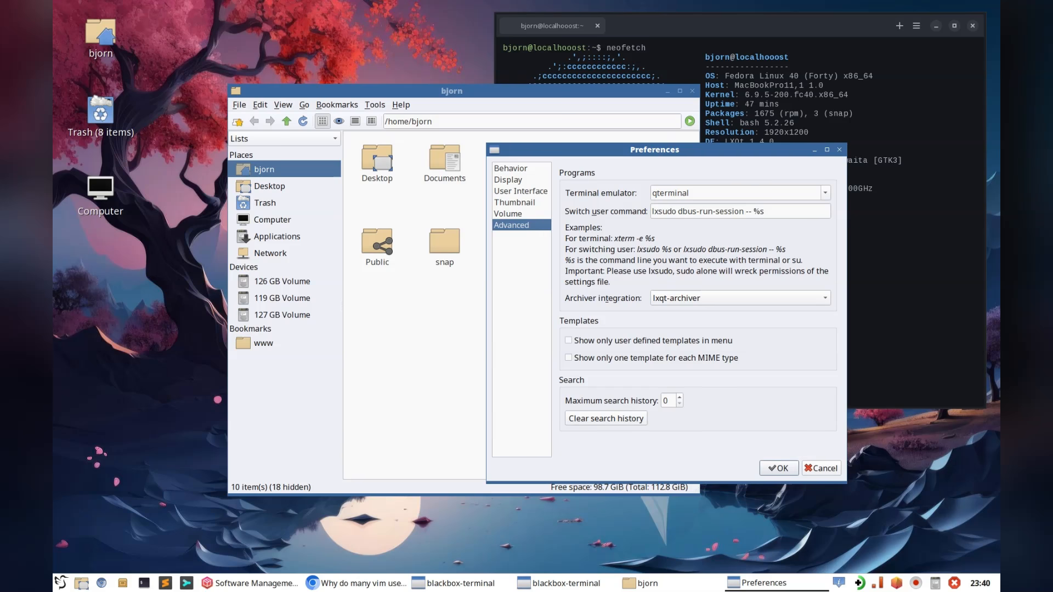
{"action": "left_click", "coordinate": [511, 168]}
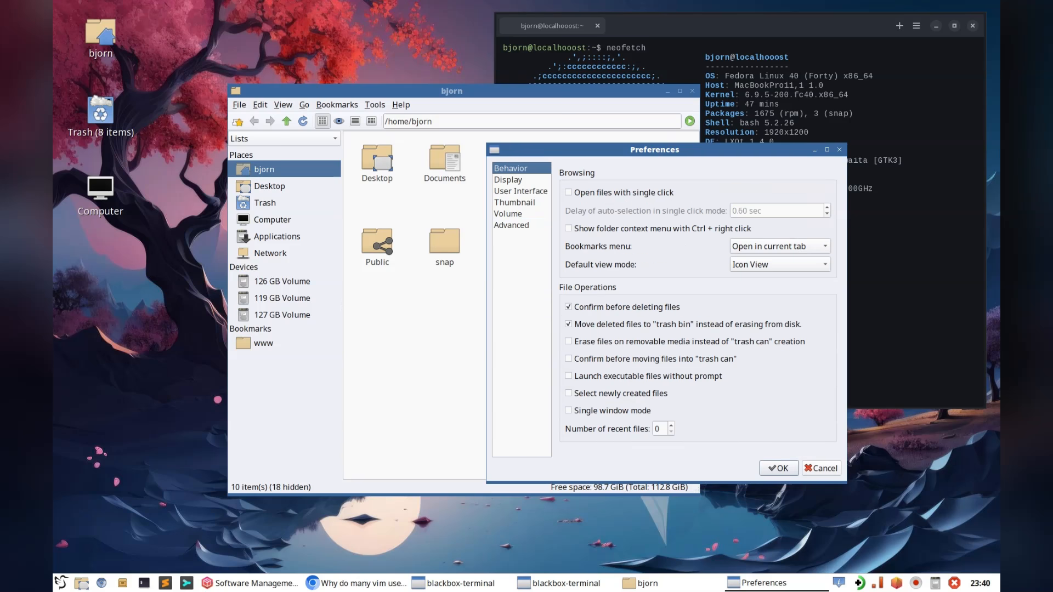
{"action": "left_click", "coordinate": [509, 180]}
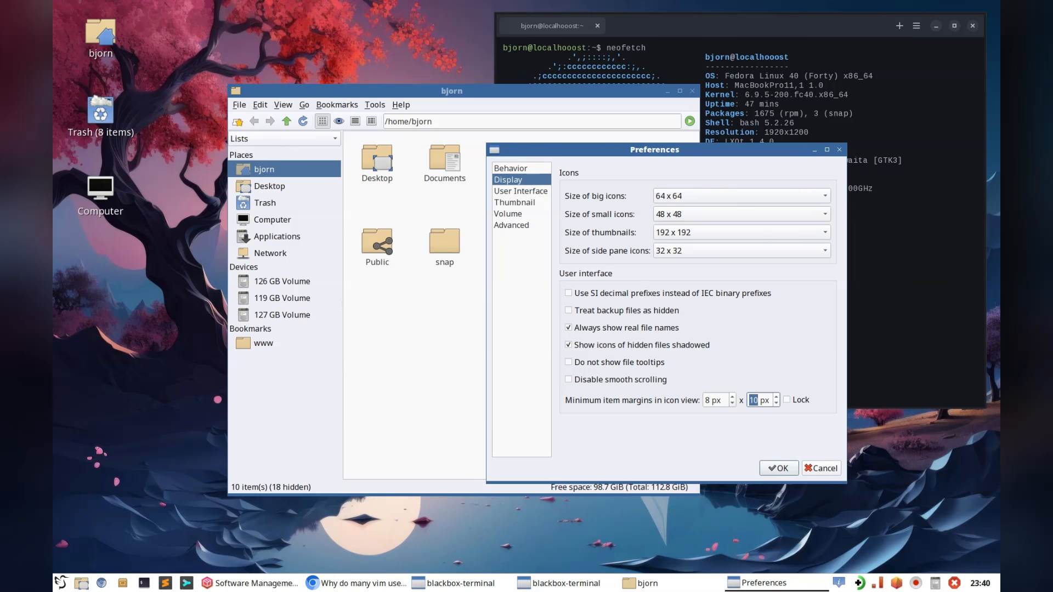
Set the icon-view vertical item margin to 9 px and save the preferences.
{"action": "left_click", "coordinate": [775, 403]}
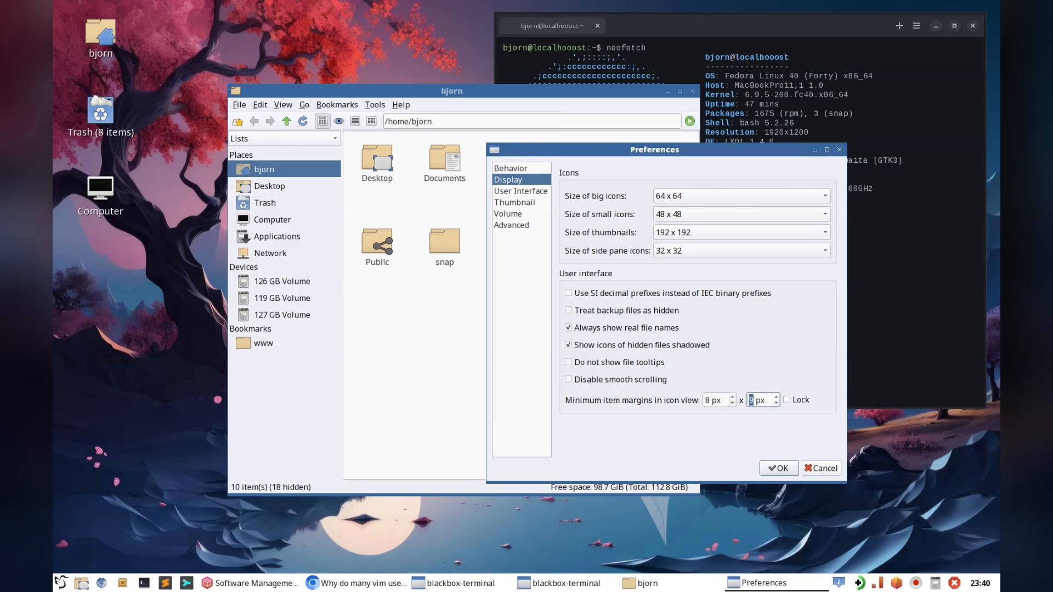
{"action": "left_click", "coordinate": [775, 397]}
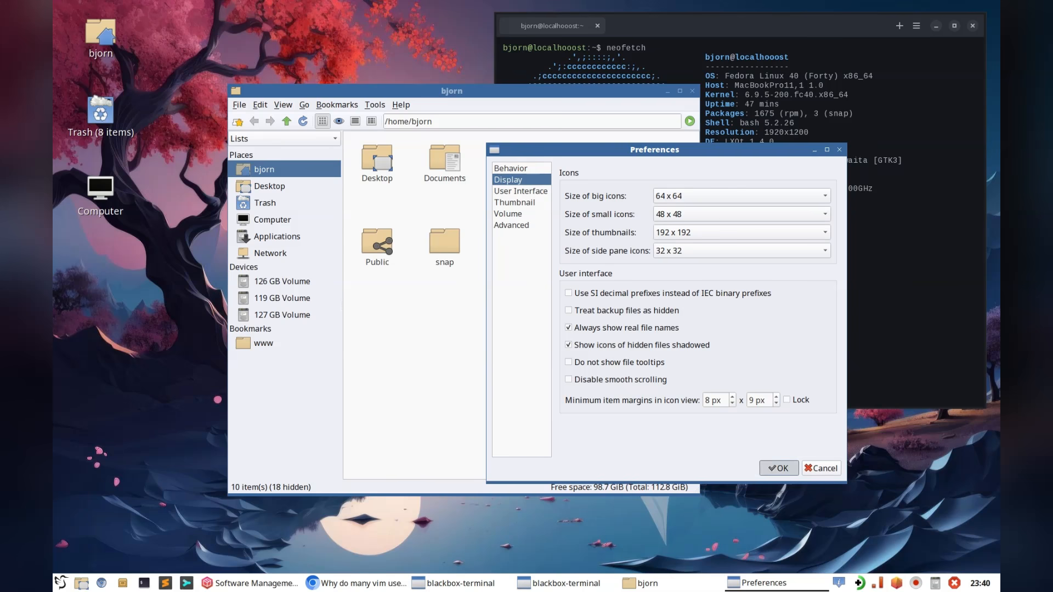
{"action": "left_click", "coordinate": [777, 468]}
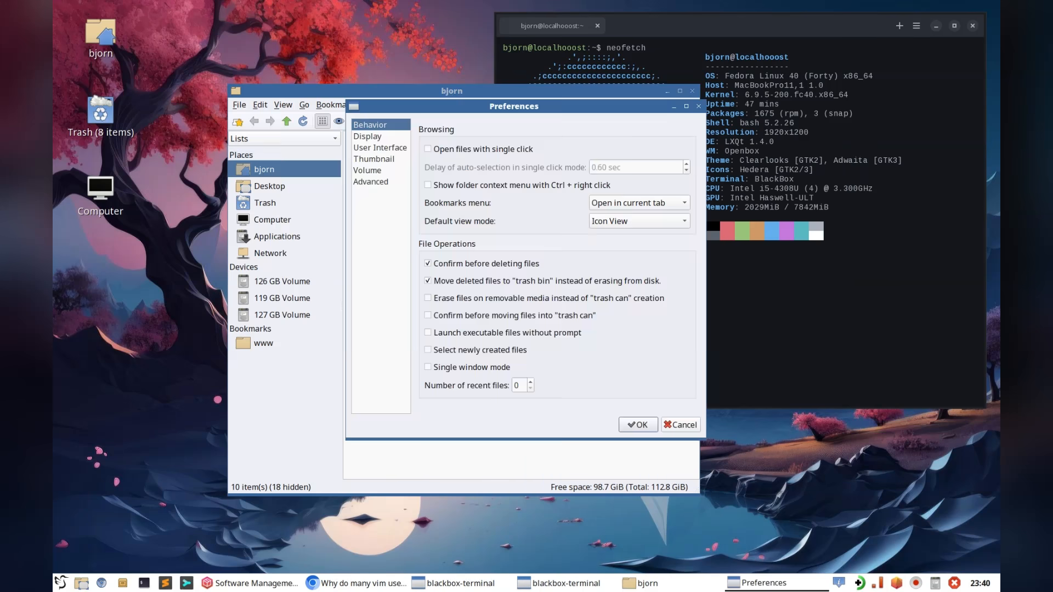
{"action": "left_click", "coordinate": [368, 135]}
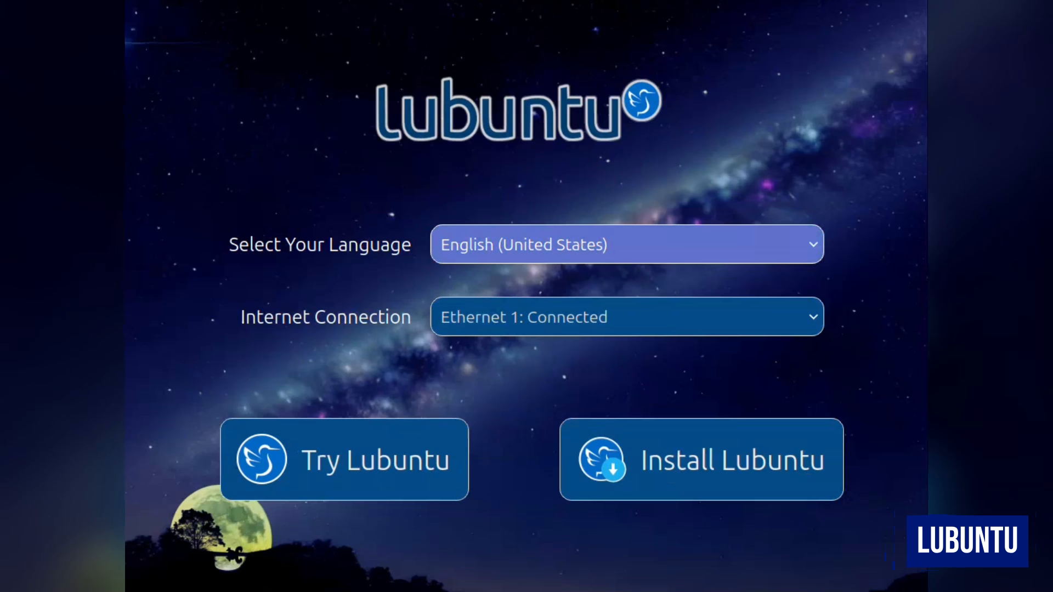
Try Lubuntu without installing, show the Computer location, and bring up the applications menu.
{"action": "left_click", "coordinate": [343, 460]}
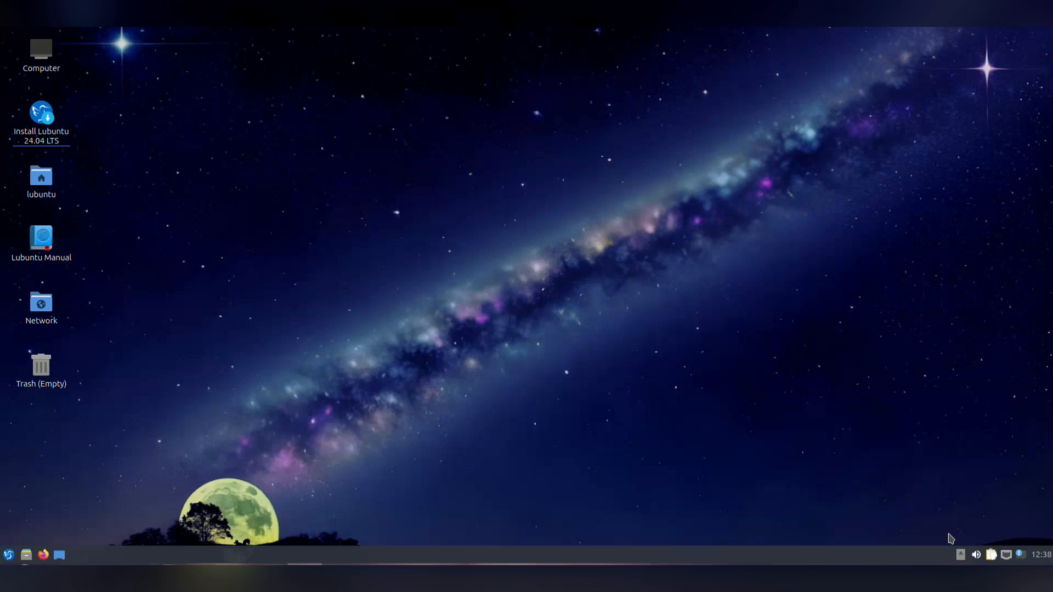
{"action": "double_click", "coordinate": [40, 50]}
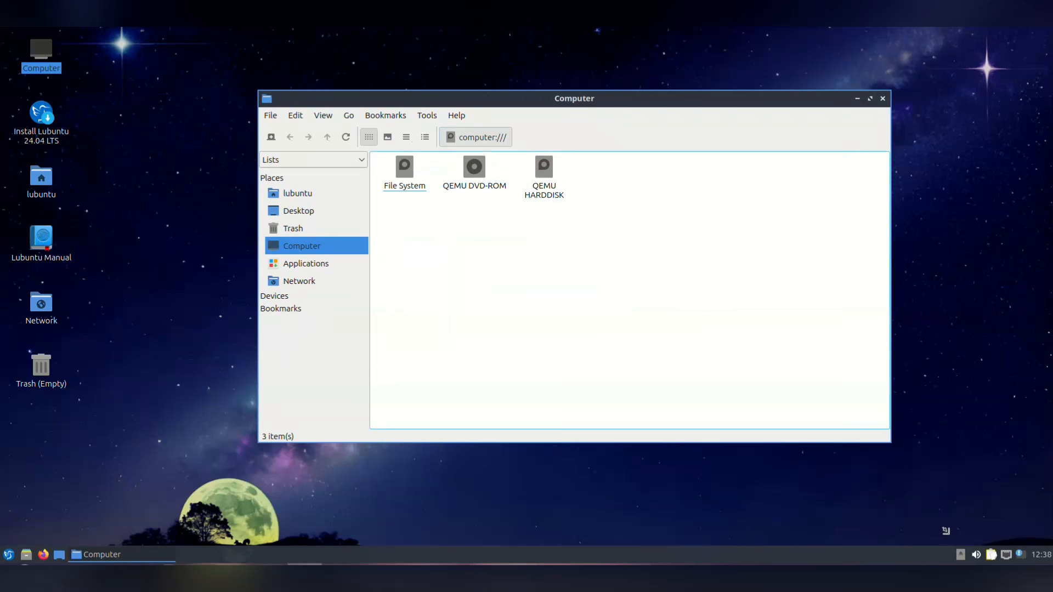
{"action": "left_click", "coordinate": [9, 553]}
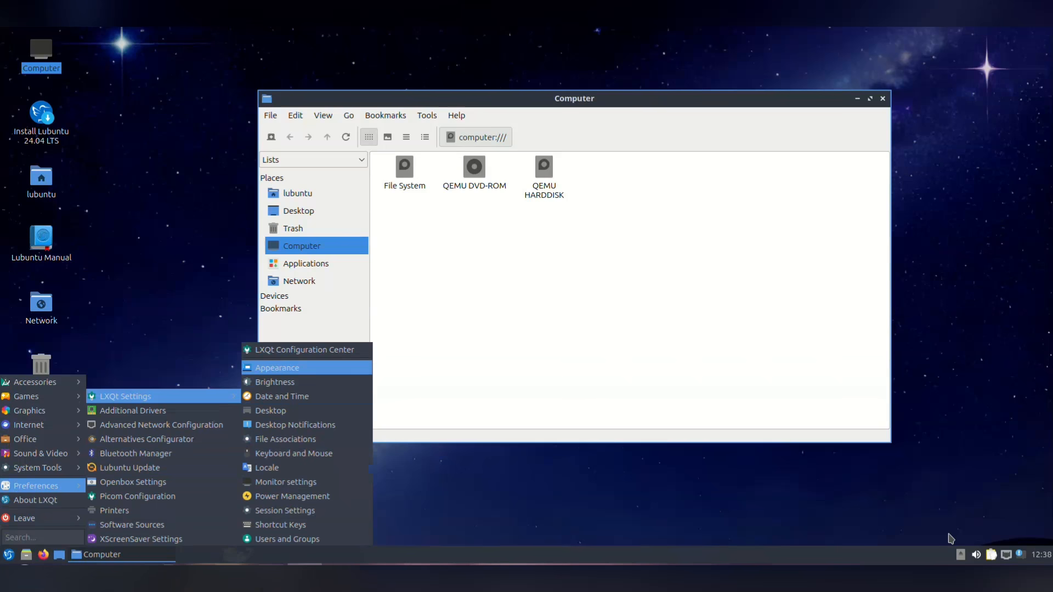
Apply the Humanity icon theme in Appearance settings, accepting the GTK overwrite notice.
{"action": "left_click", "coordinate": [276, 368]}
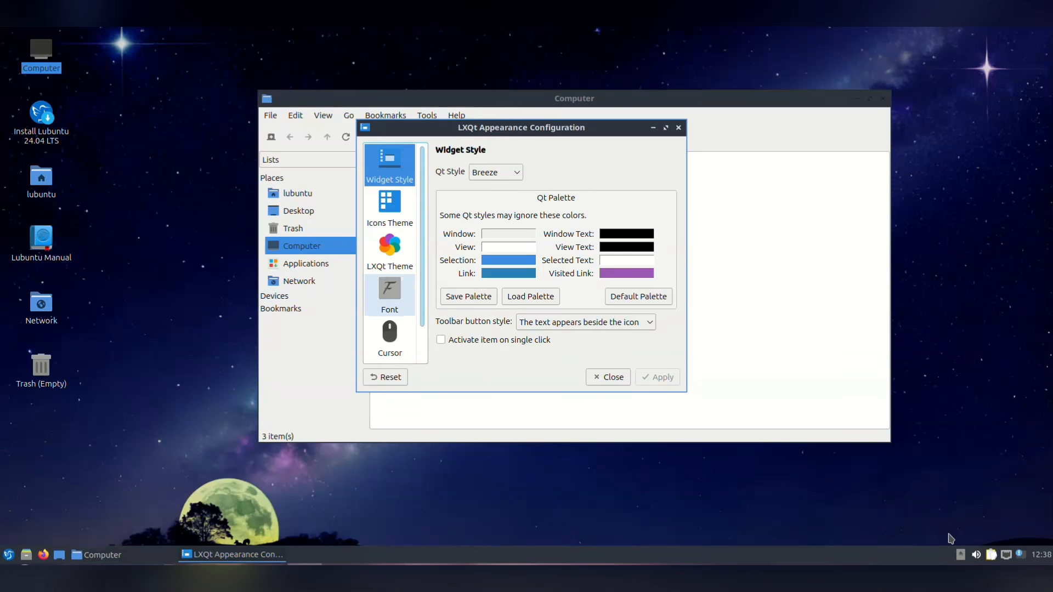
{"action": "left_click", "coordinate": [389, 205]}
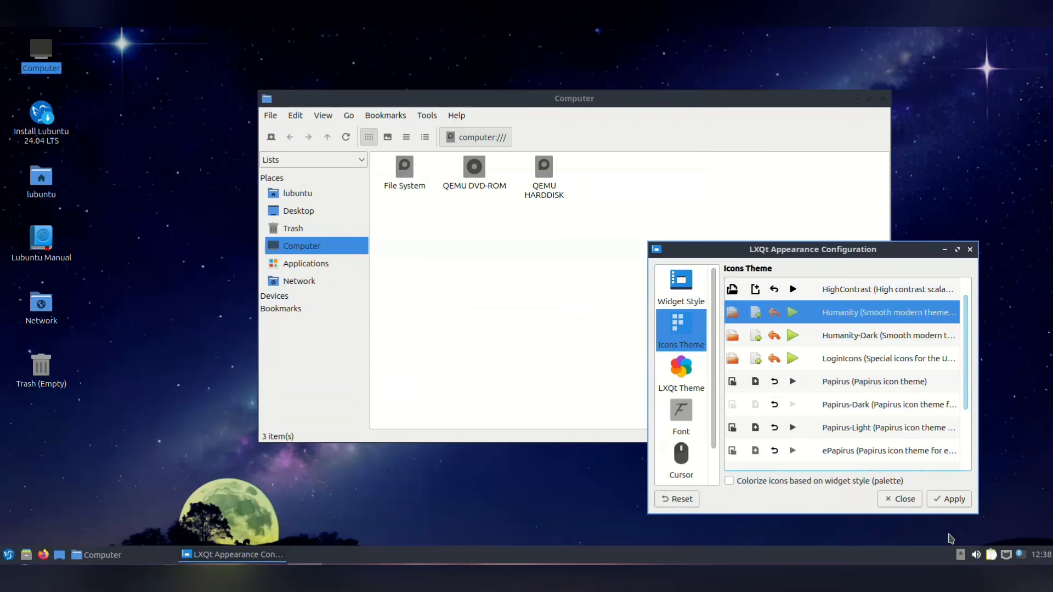
{"action": "left_click", "coordinate": [948, 499]}
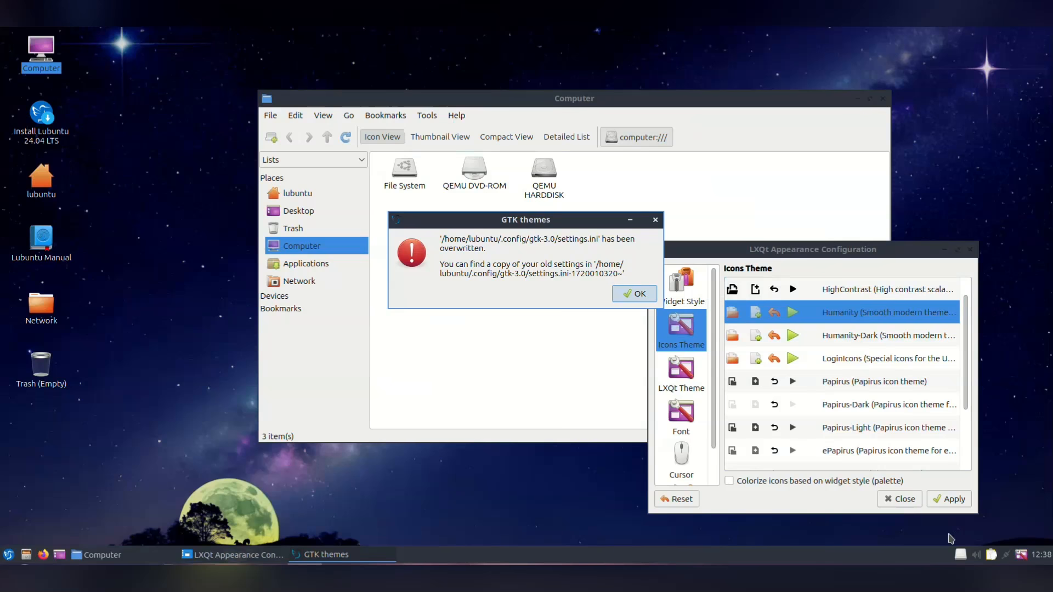
{"action": "left_click", "coordinate": [632, 294]}
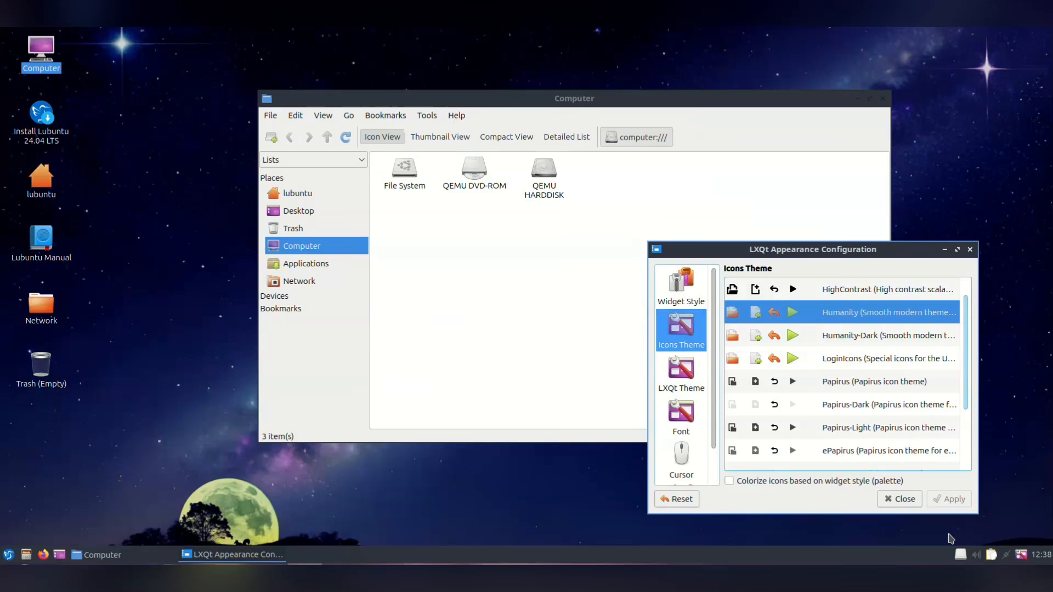
Switch the icon theme to LoginIcons and bring up the LXQt theme list.
{"action": "scroll", "scroll_direction": "down", "scroll_amount": 3}
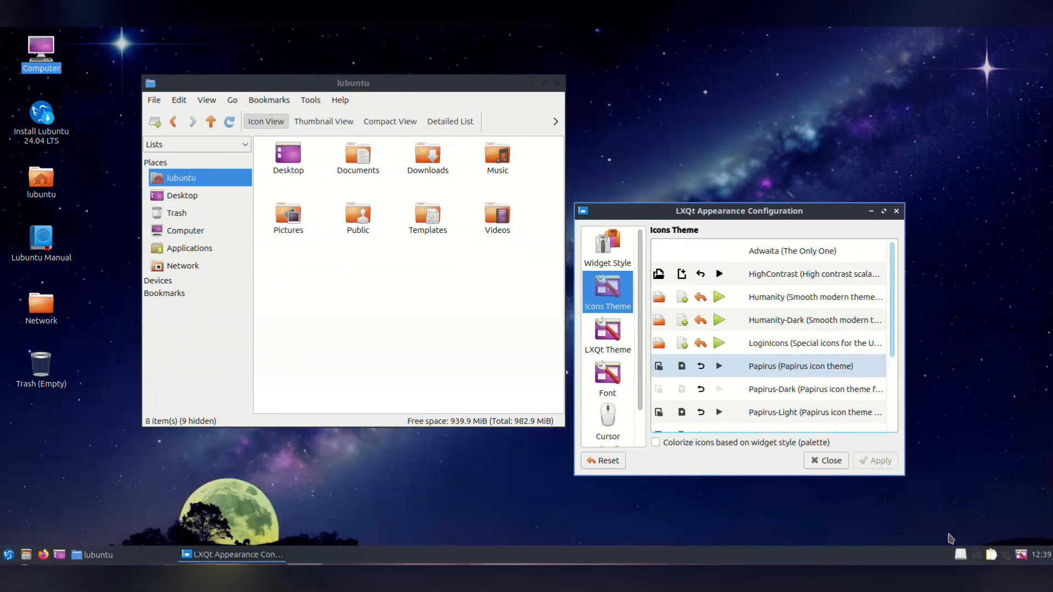
{"action": "left_click", "coordinate": [806, 343]}
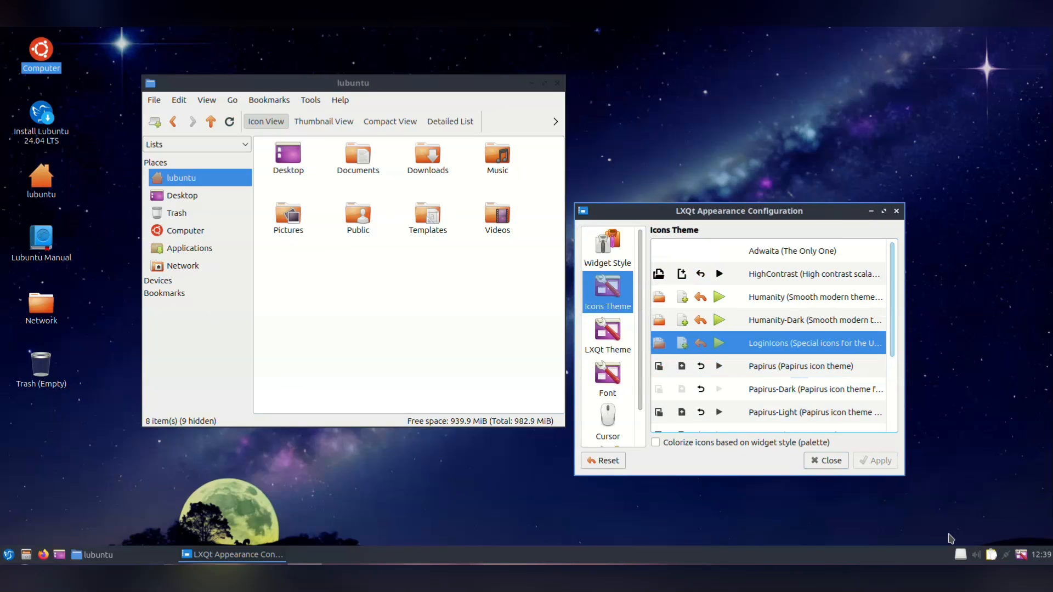
{"action": "left_click", "coordinate": [606, 336]}
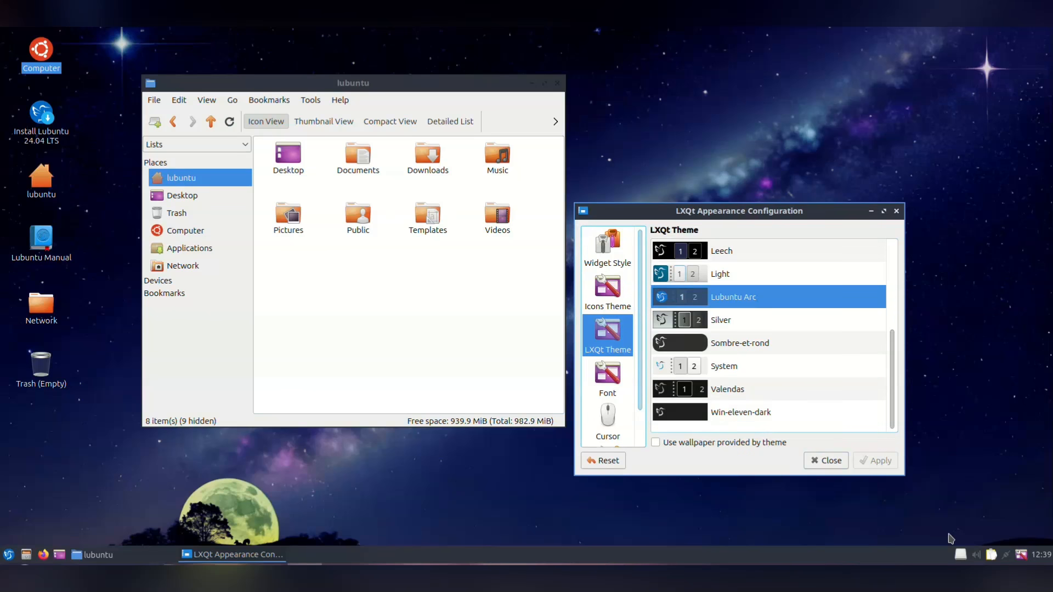
Try Silver, settle on the Sombre-et-rond LXQt theme, then close settings and the home folder window.
{"action": "left_click", "coordinate": [721, 319]}
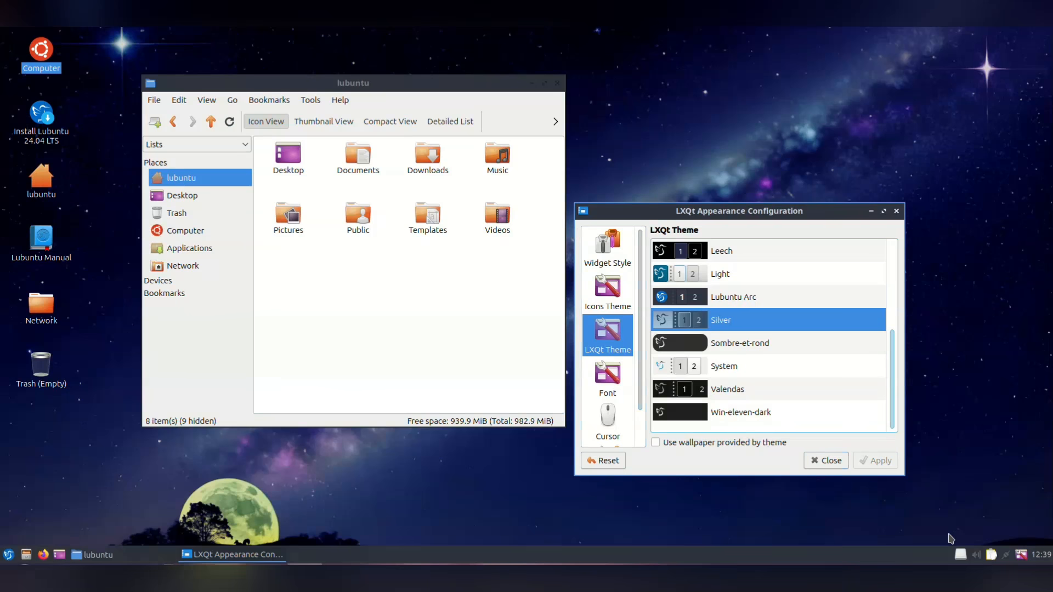
{"action": "left_click", "coordinate": [9, 554]}
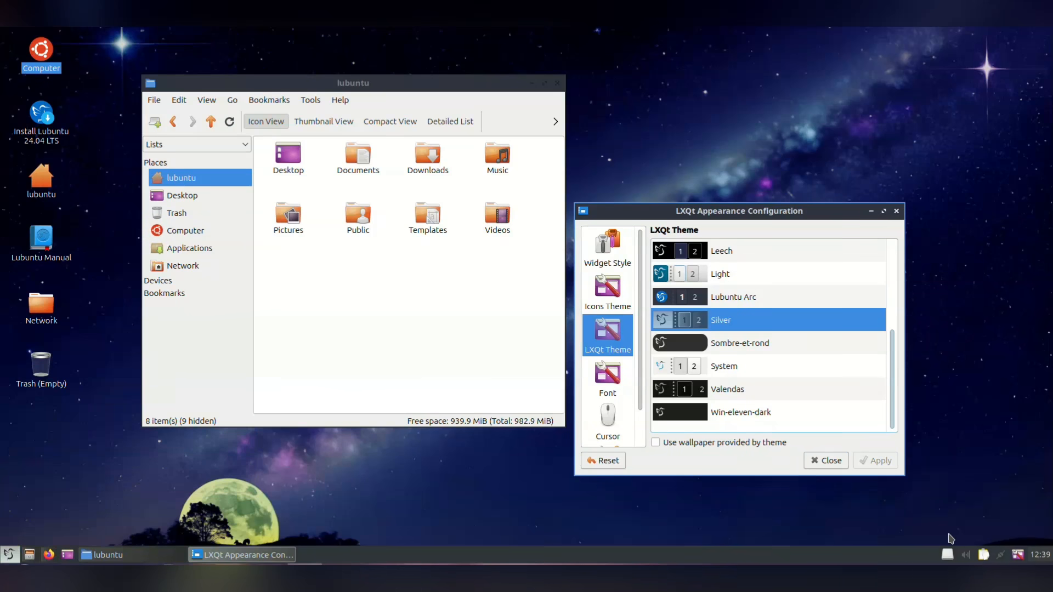
{"action": "left_click", "coordinate": [739, 344]}
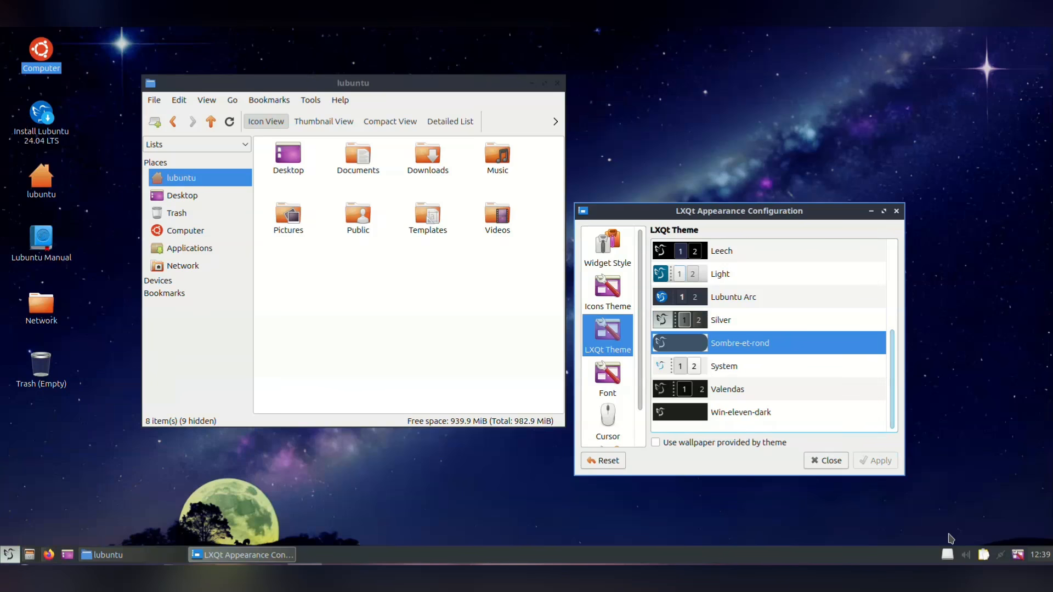
{"action": "left_click", "coordinate": [8, 554]}
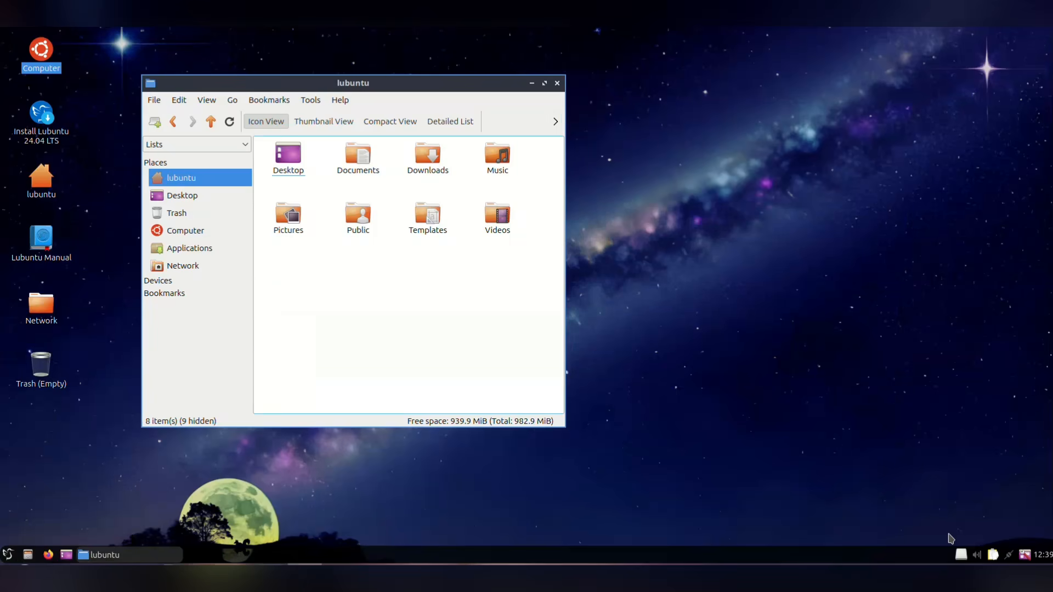
{"action": "left_click", "coordinate": [557, 83]}
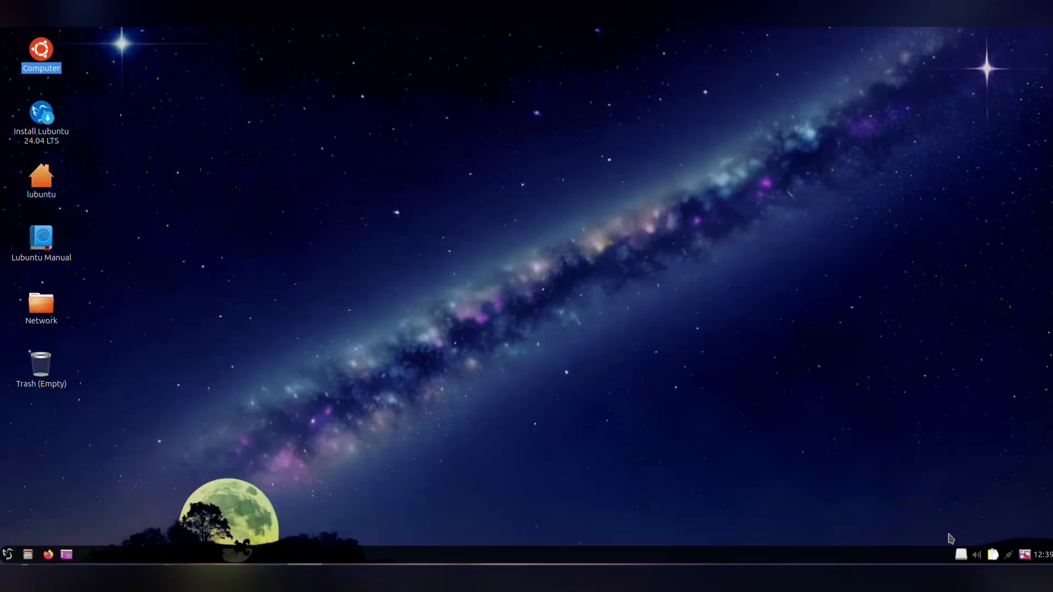
{"action": "mouse_move", "coordinate": [41, 114]}
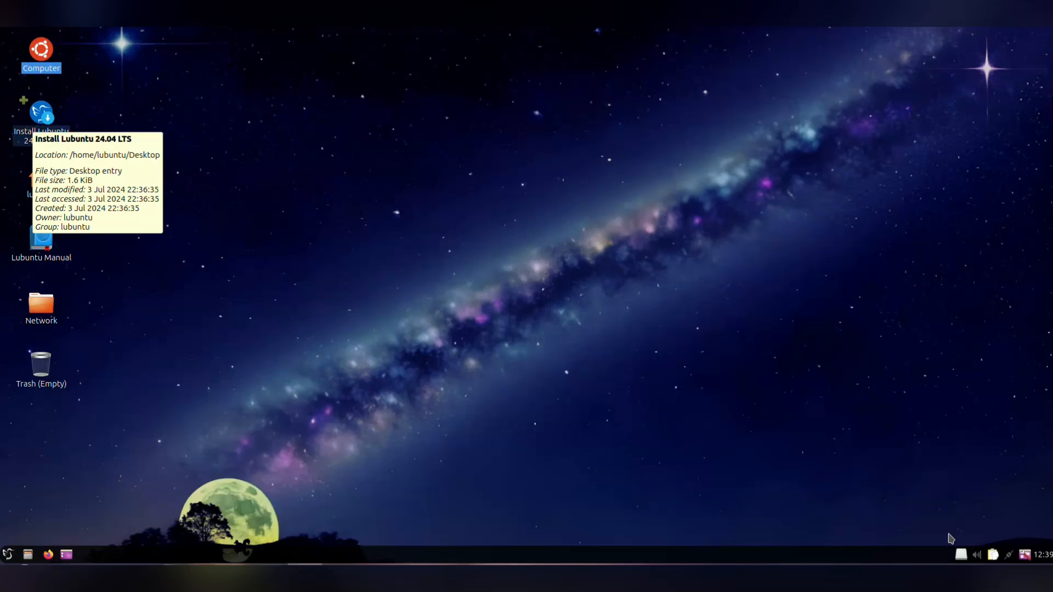
Launch the Lubuntu 24.04 installer and keep American English as the language.
{"action": "double_click", "coordinate": [41, 114]}
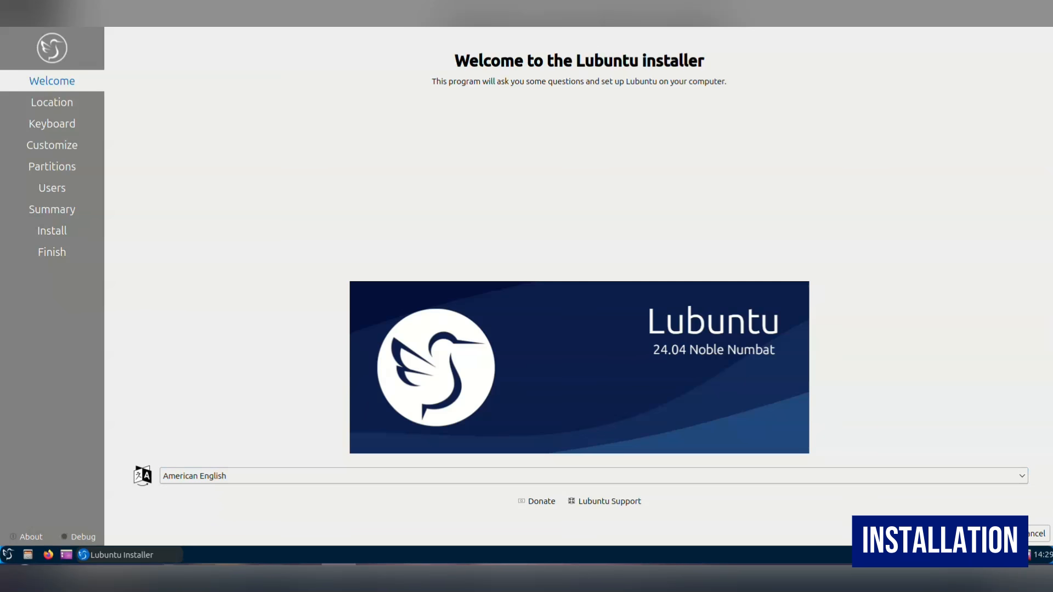
{"action": "left_click", "coordinate": [591, 475]}
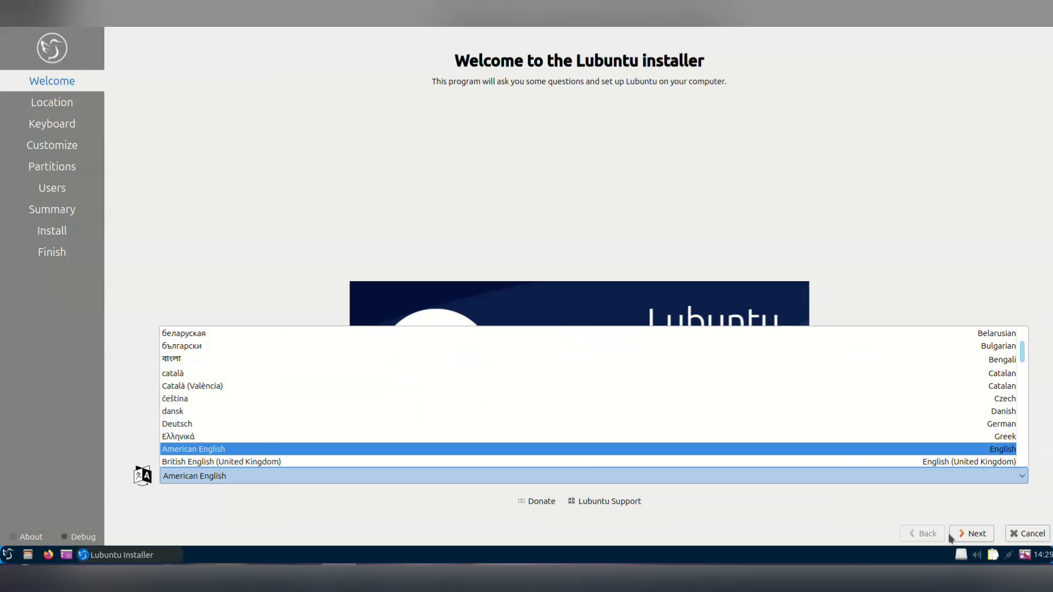
{"action": "scroll", "scroll_direction": "down", "scroll_amount": 3}
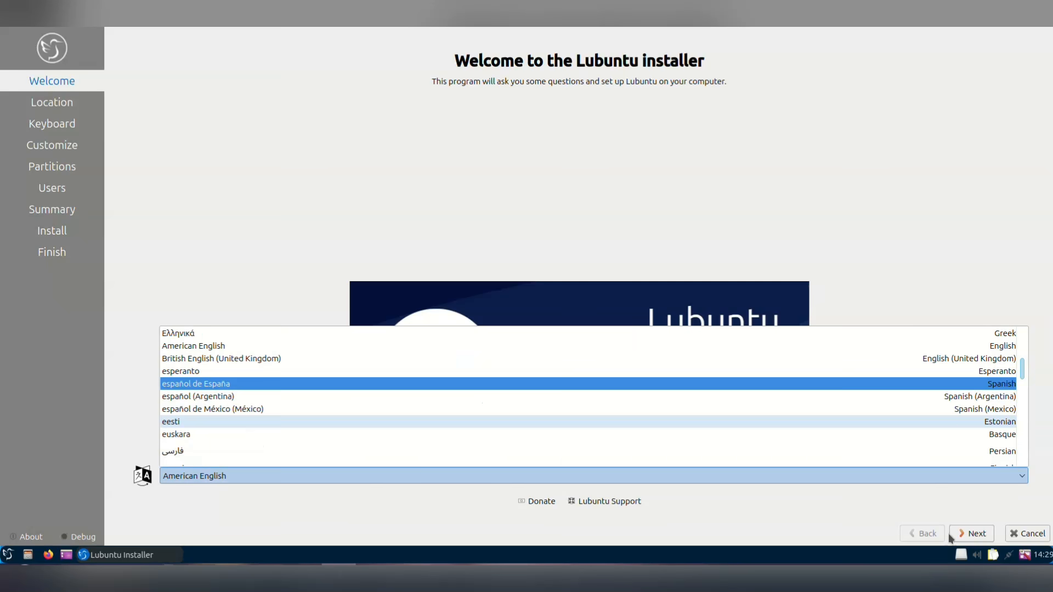
{"action": "left_click", "coordinate": [193, 475]}
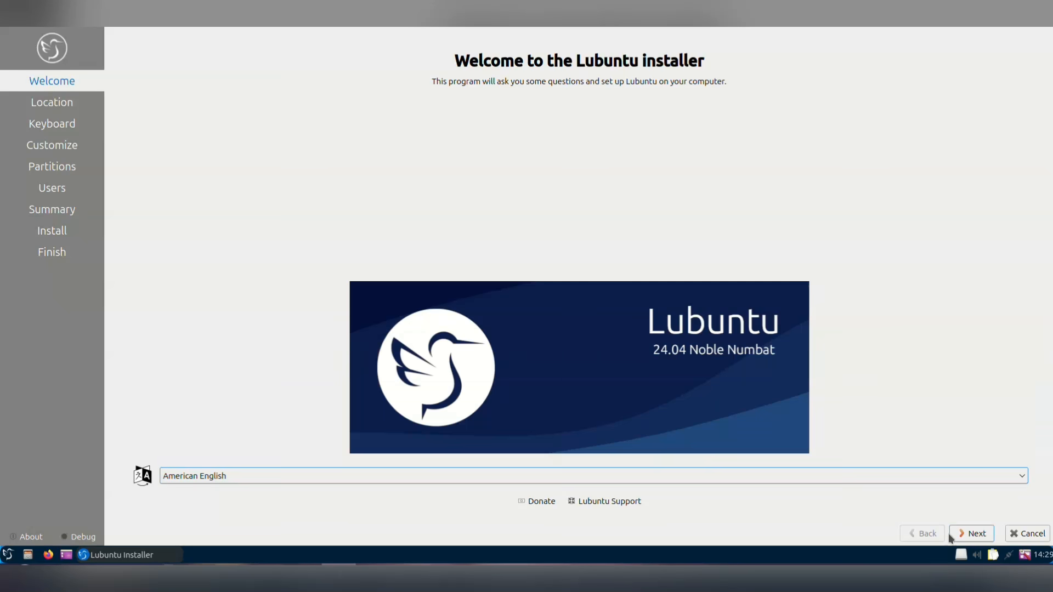
Accept the Melbourne location and English (Australia) keyboard layout.
{"action": "left_click", "coordinate": [970, 533]}
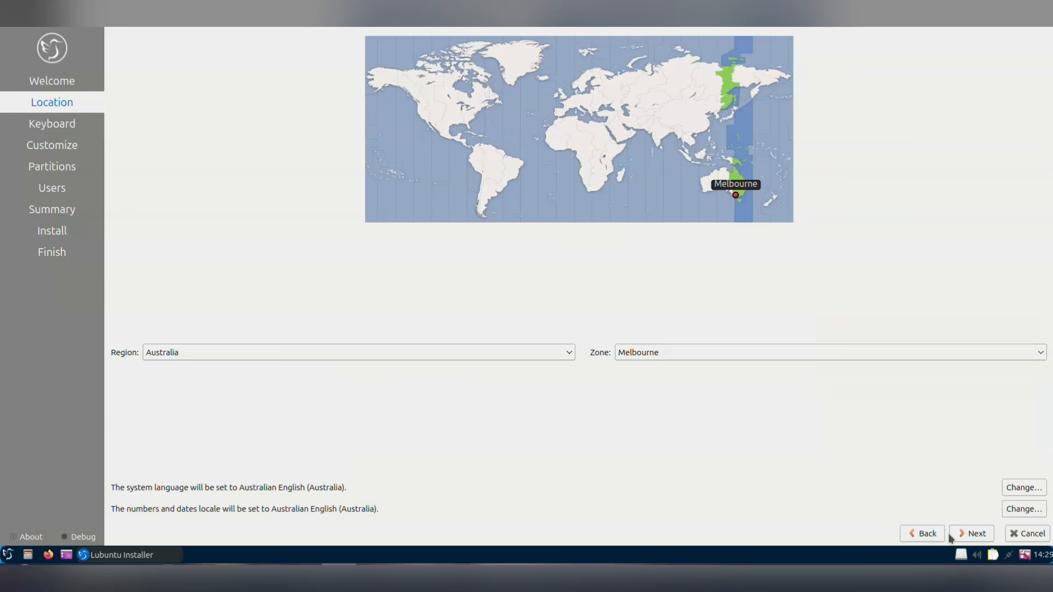
{"action": "left_click", "coordinate": [970, 533]}
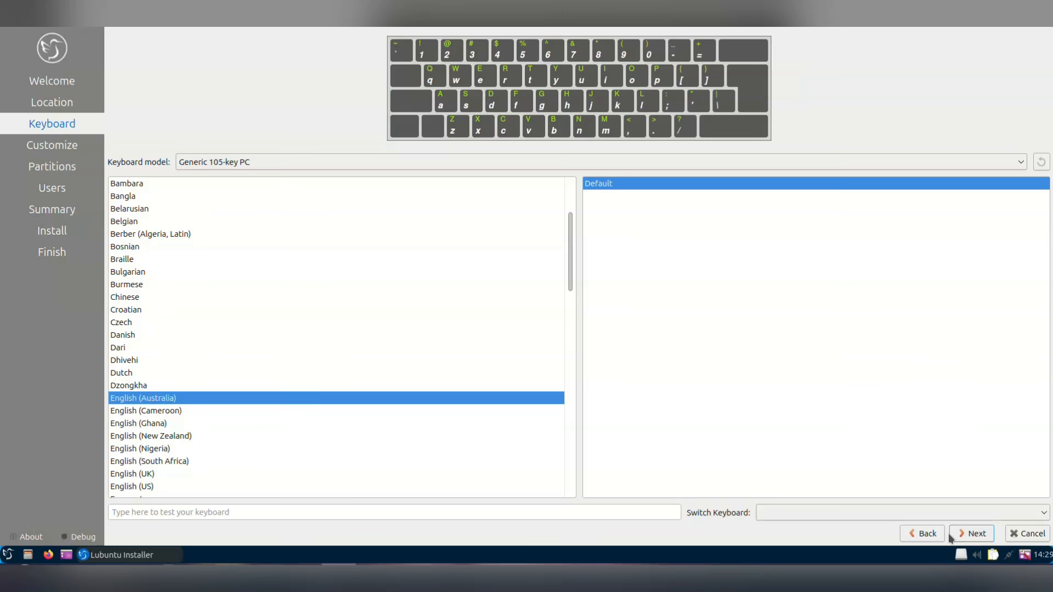
{"action": "left_click", "coordinate": [970, 533]}
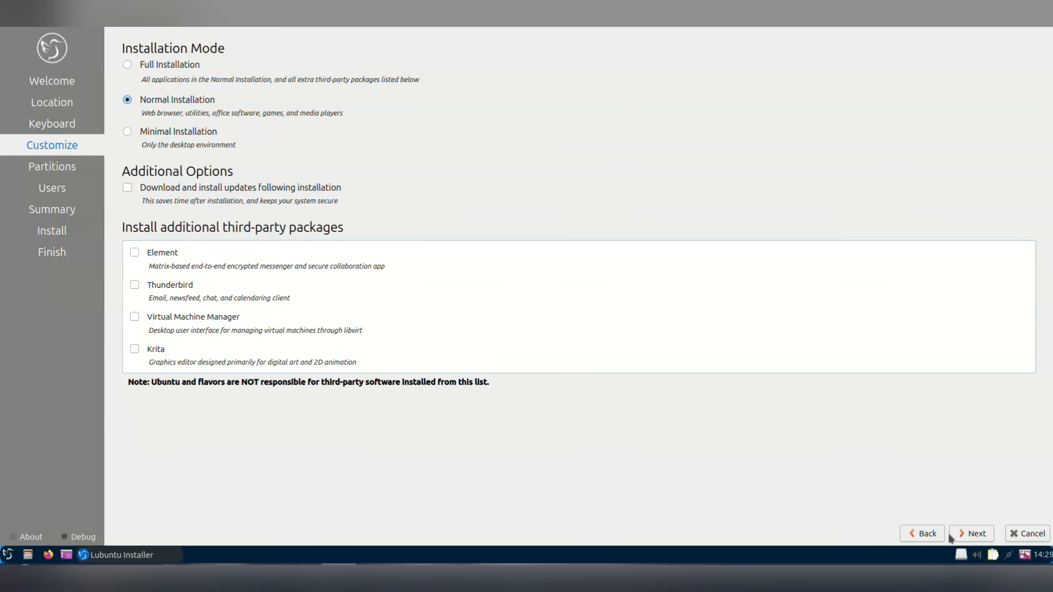
Choose Normal Installation, enter user 'dad', and start installing Lubuntu.
{"action": "left_click", "coordinate": [126, 64]}
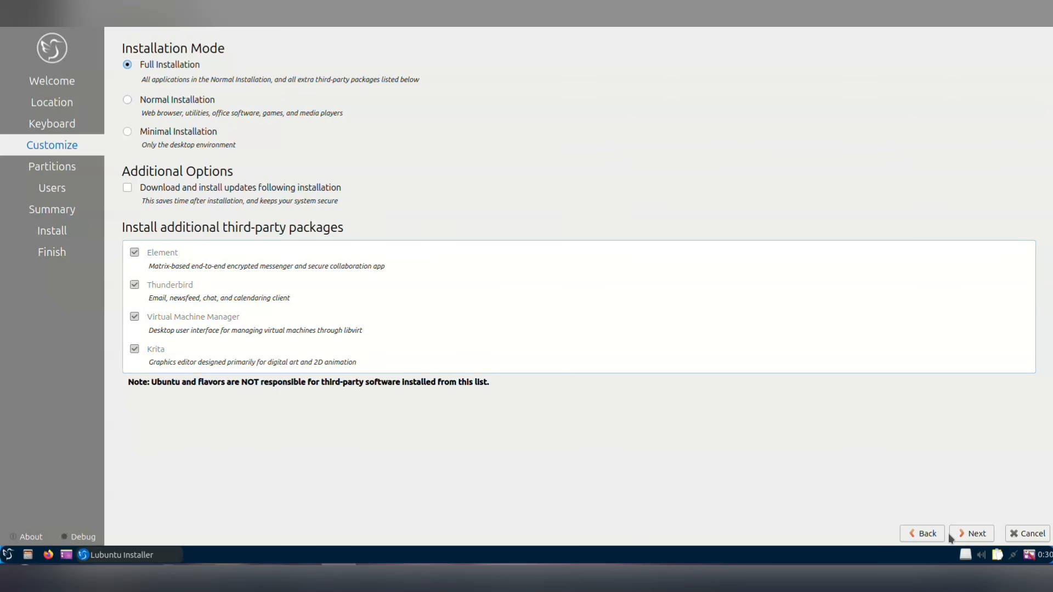
{"action": "left_click", "coordinate": [127, 100]}
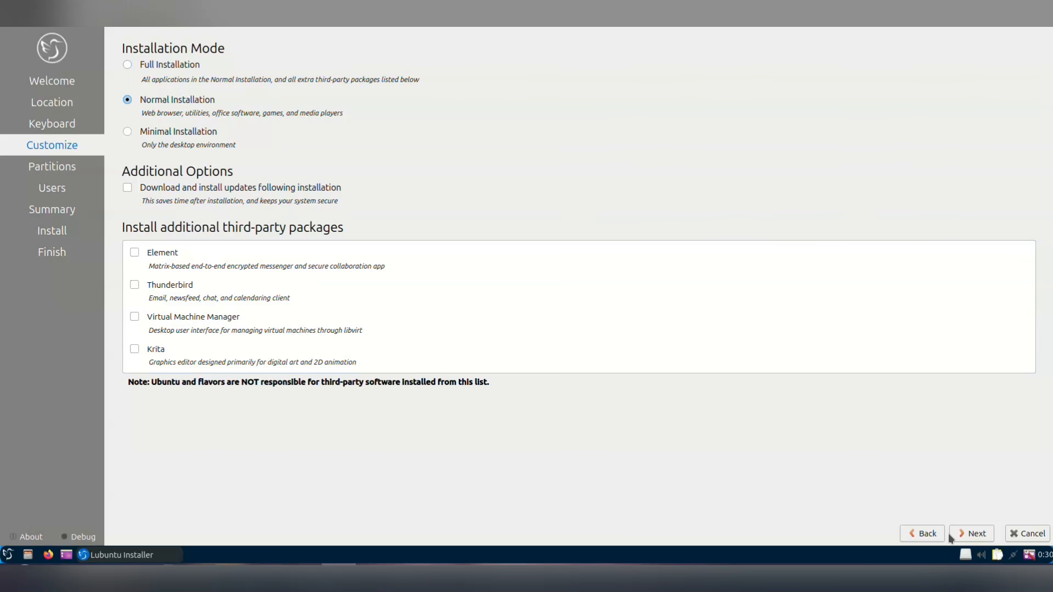
{"action": "left_click", "coordinate": [970, 533]}
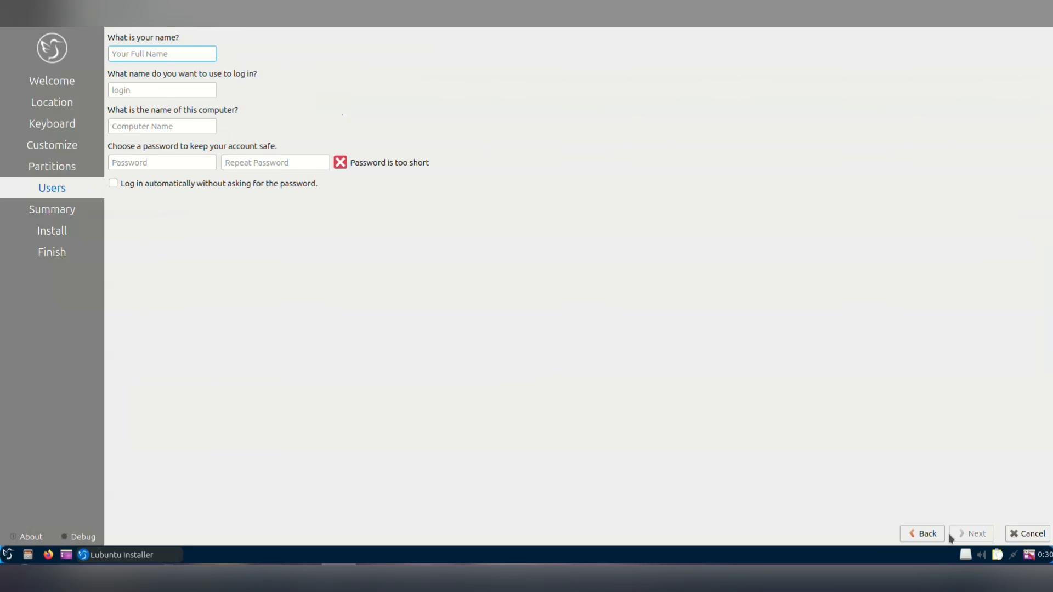
{"action": "type", "text": "dad"}
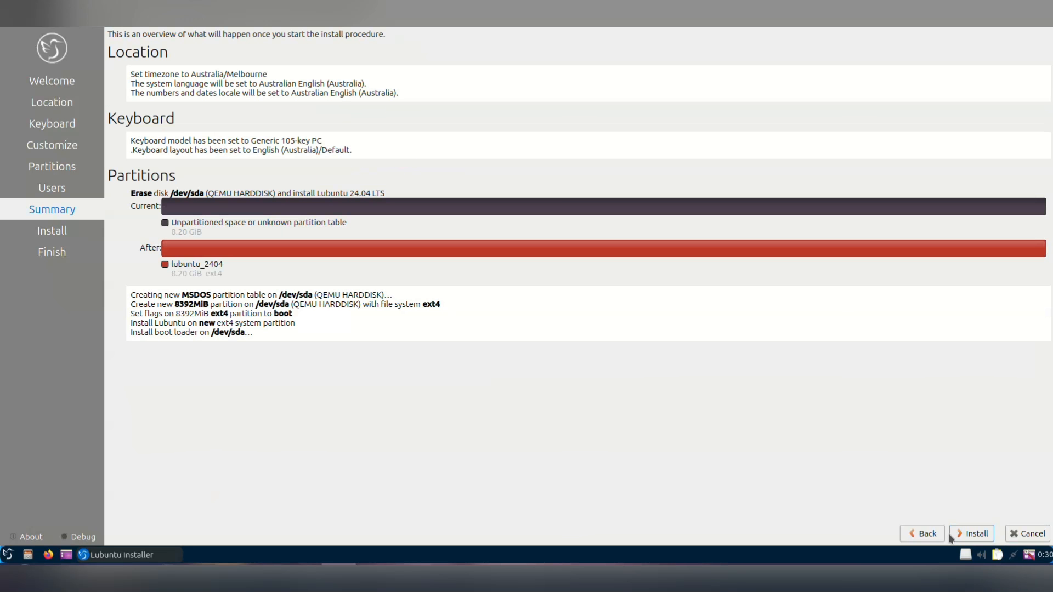
{"action": "left_click", "coordinate": [971, 533]}
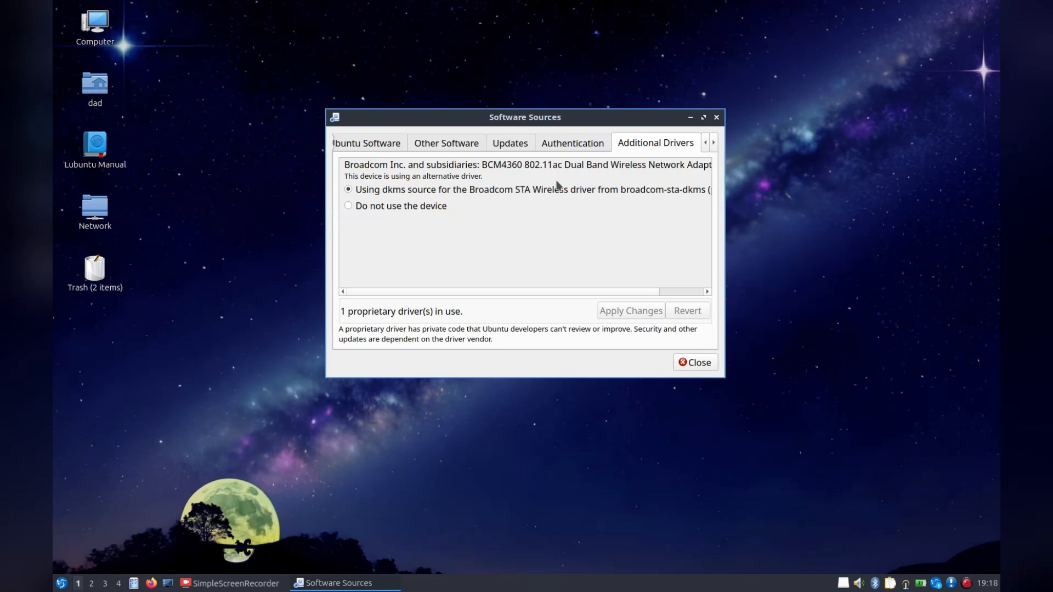
{"action": "mouse_move", "coordinate": [446, 261]}
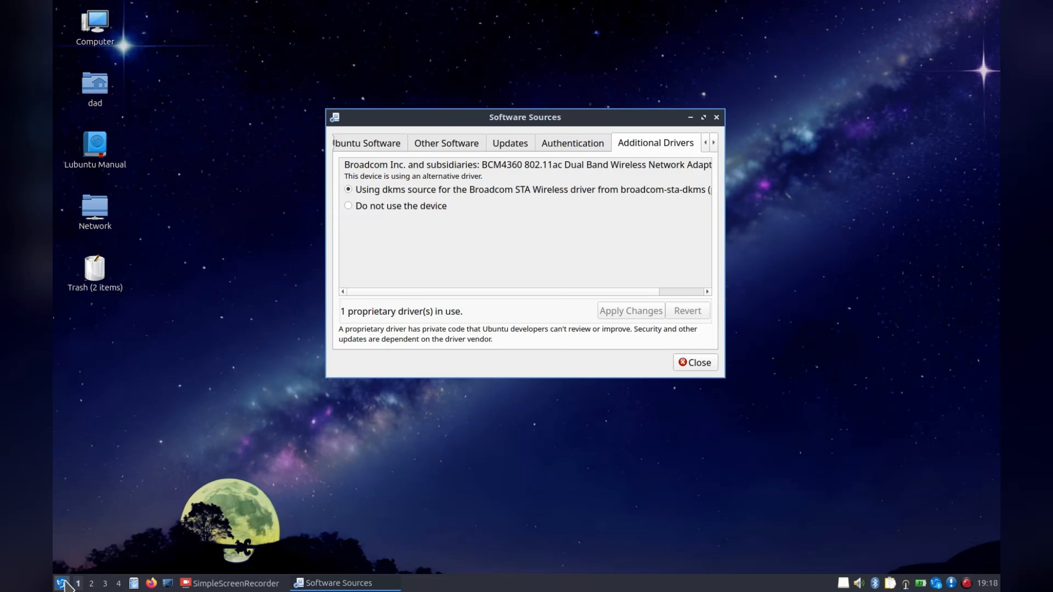
Bring up the application menu from the panel to browse installed applications.
{"action": "left_click", "coordinate": [62, 583]}
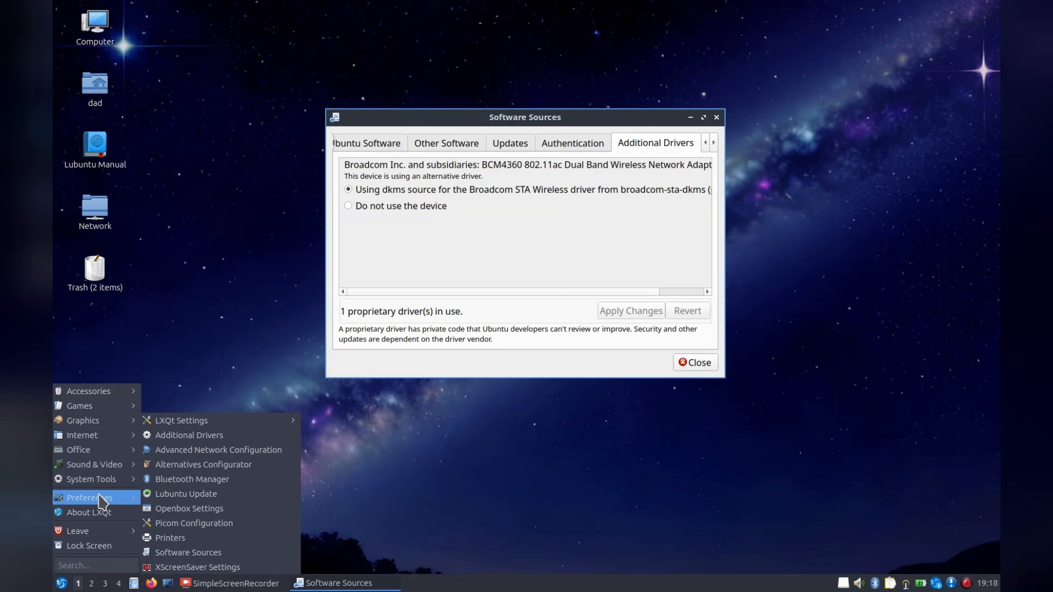
{"action": "mouse_move", "coordinate": [180, 421]}
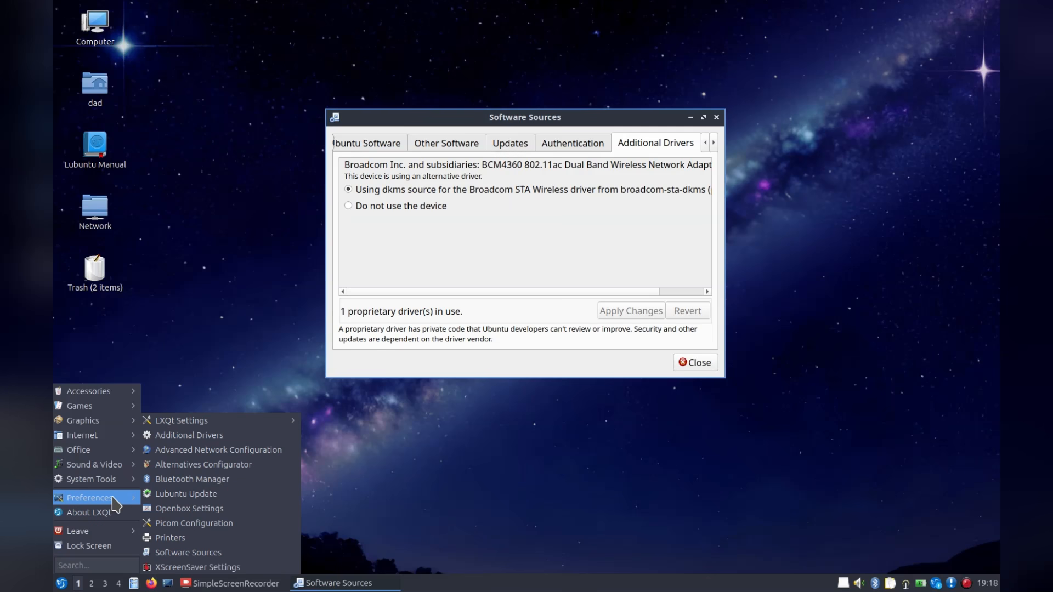
{"action": "mouse_move", "coordinate": [188, 508]}
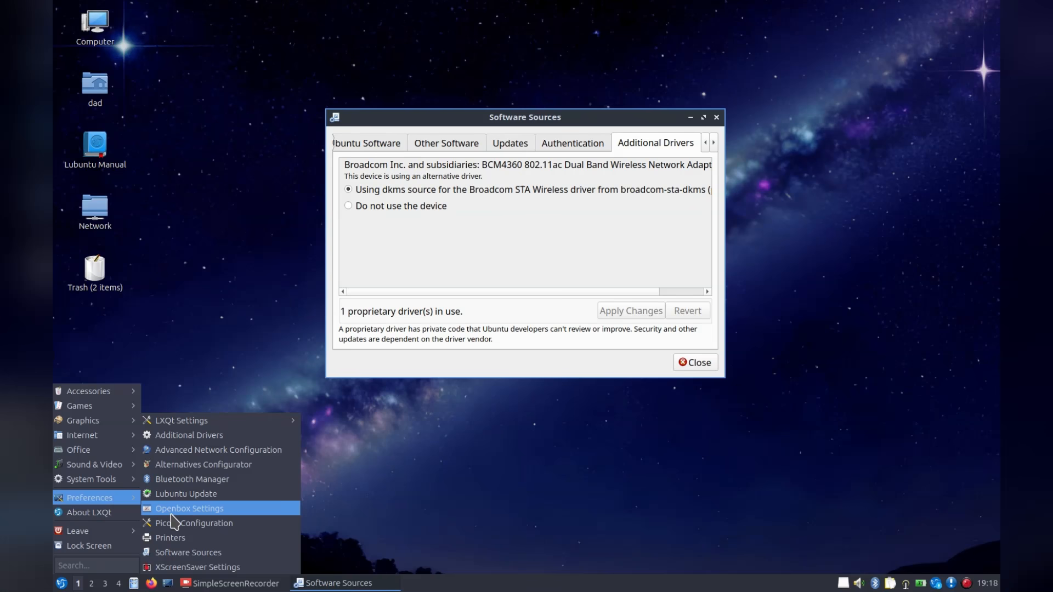
{"action": "mouse_move", "coordinate": [189, 509]}
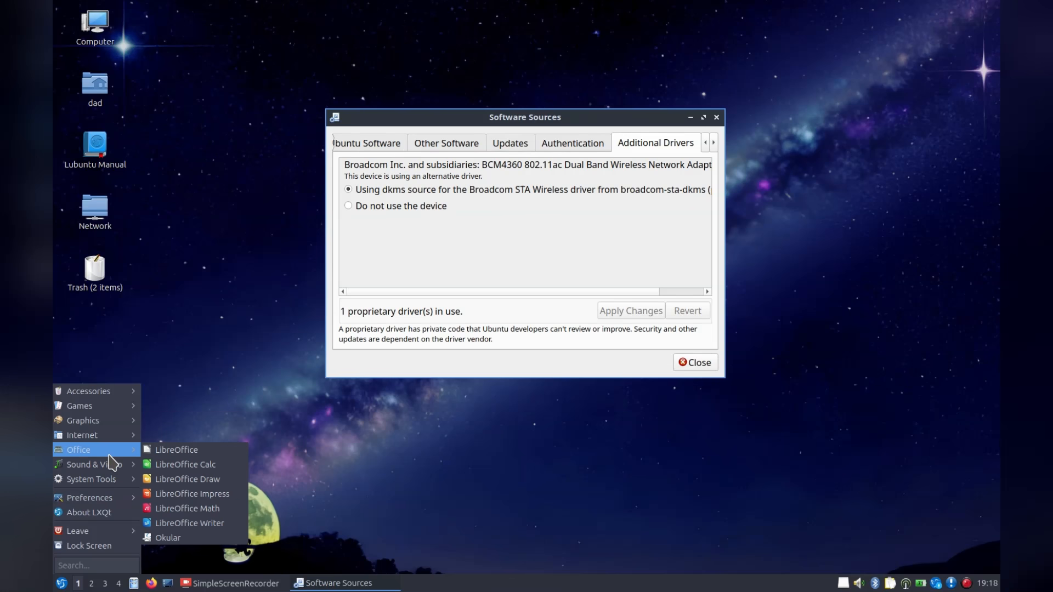
{"action": "mouse_move", "coordinate": [177, 450]}
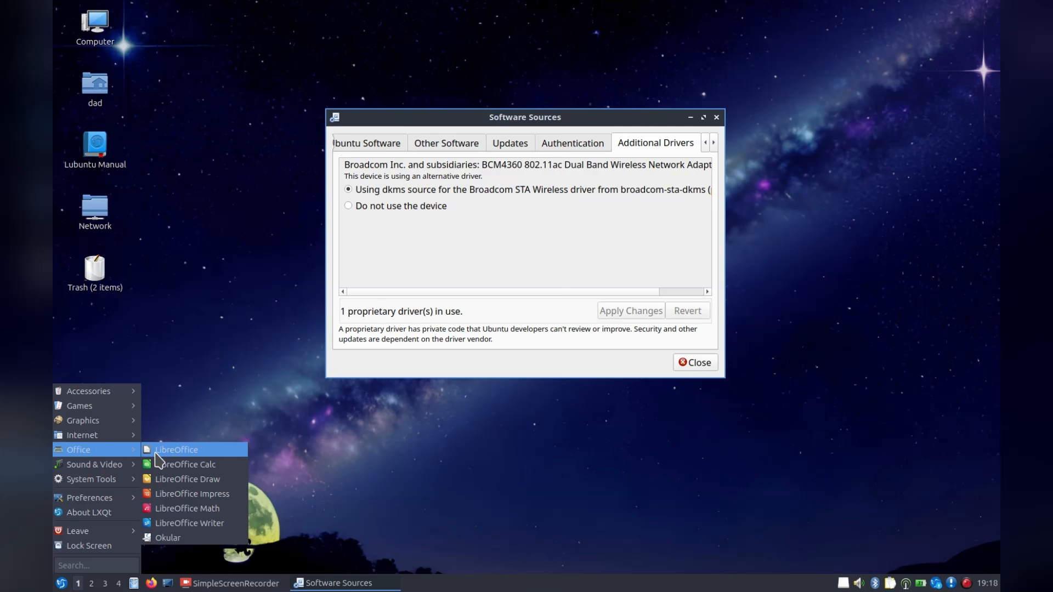
{"action": "mouse_move", "coordinate": [168, 479]}
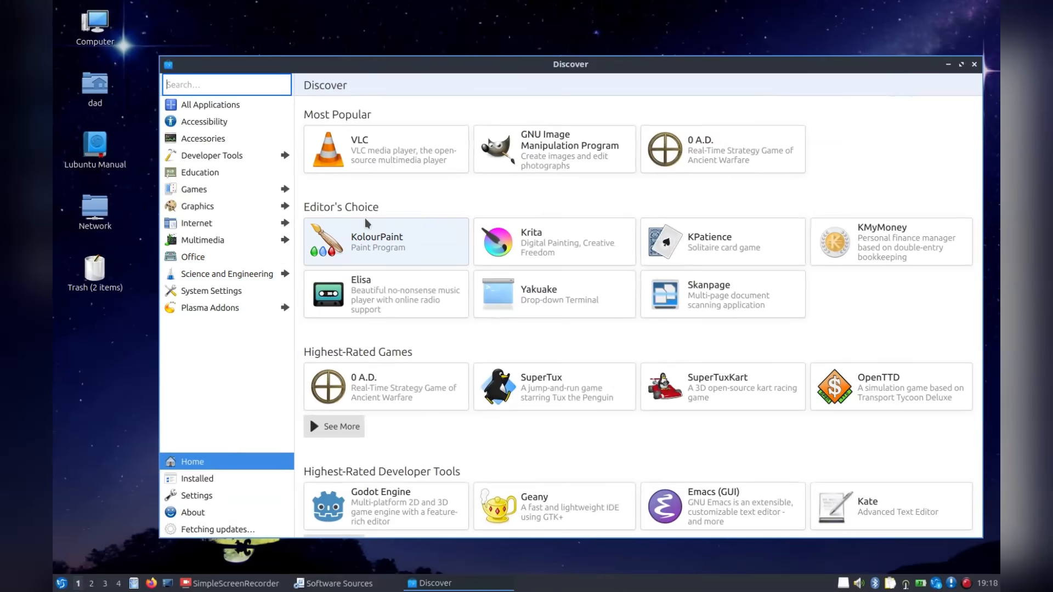
View the Krita page, maximise Discover, then view the 0 A.D. game page.
{"action": "left_click", "coordinate": [554, 242]}
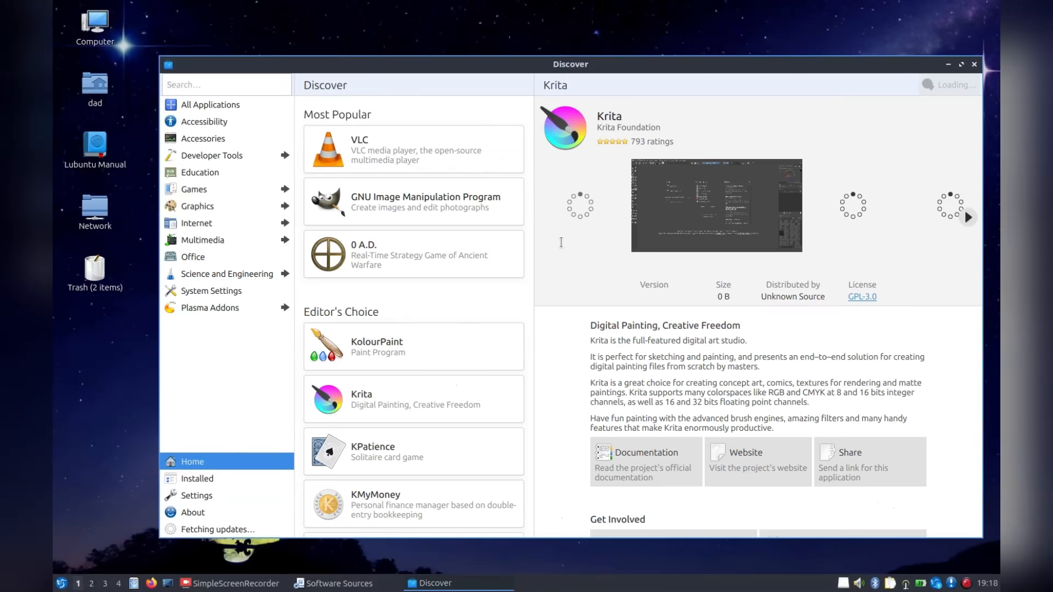
{"action": "left_click", "coordinate": [961, 64]}
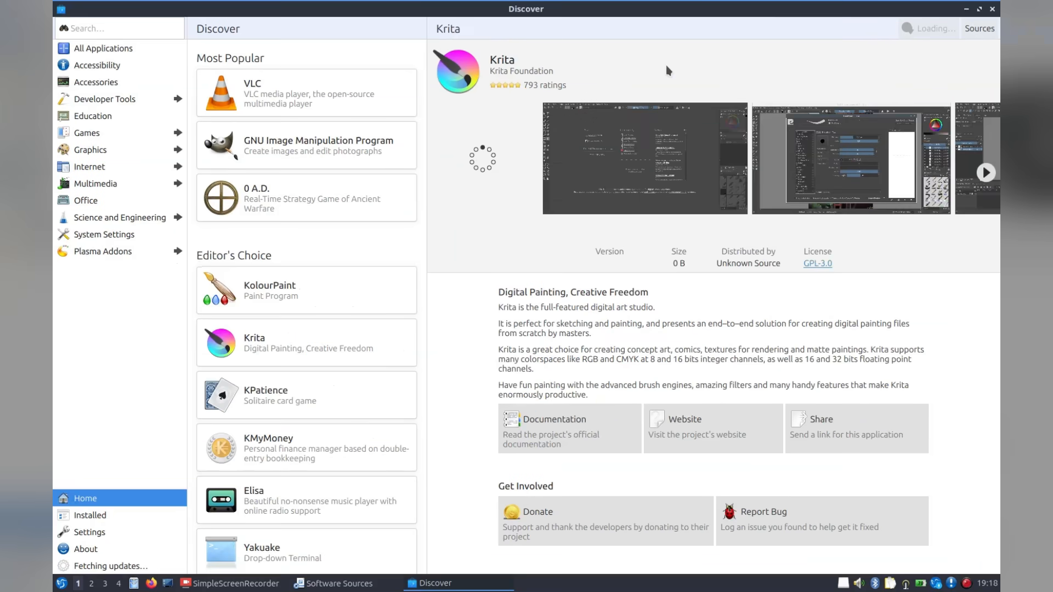
{"action": "mouse_move", "coordinate": [657, 228]}
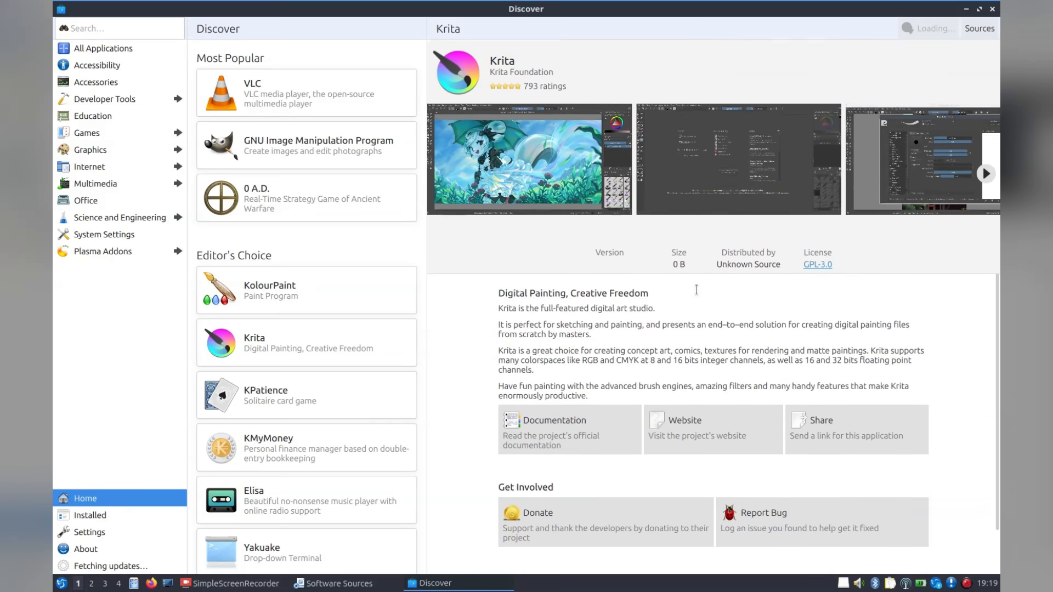
{"action": "scroll", "scroll_direction": "down", "scroll_amount": 3}
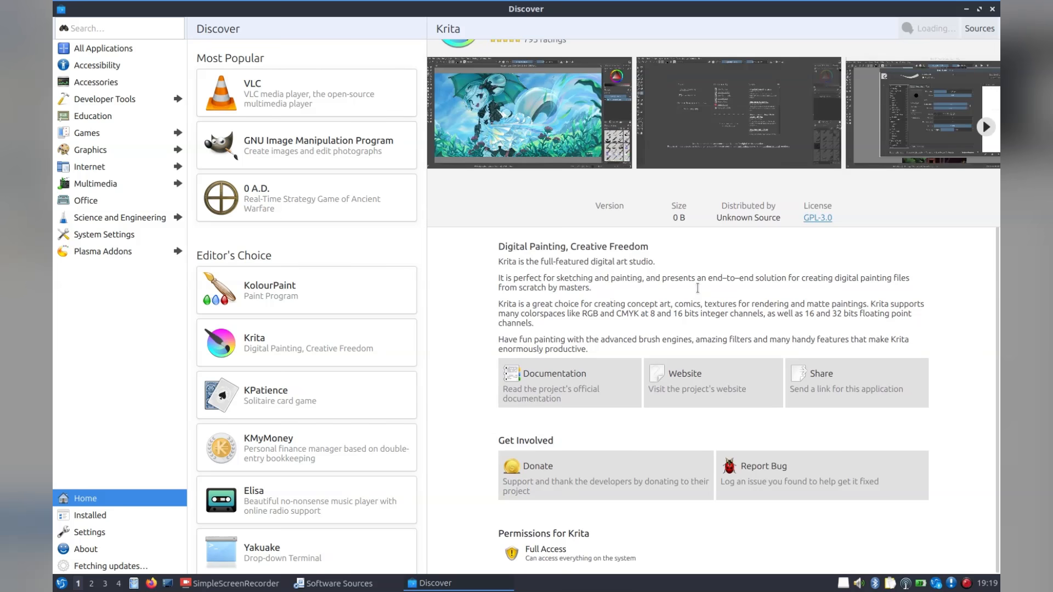
{"action": "left_click", "coordinate": [306, 144]}
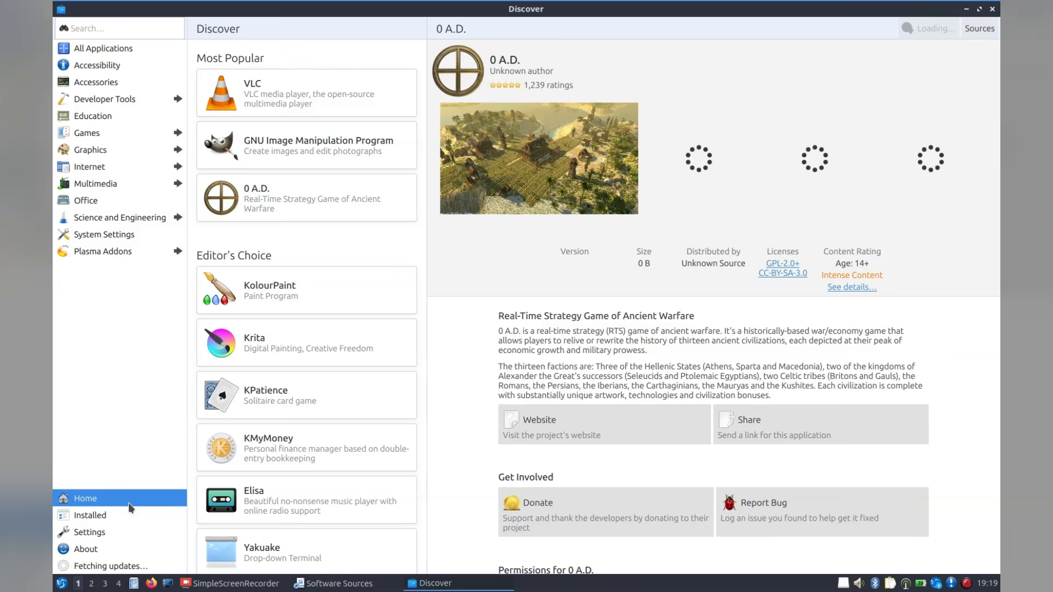
Browse Games > Emulators and view the Dolphin Emulator page.
{"action": "left_click", "coordinate": [102, 48]}
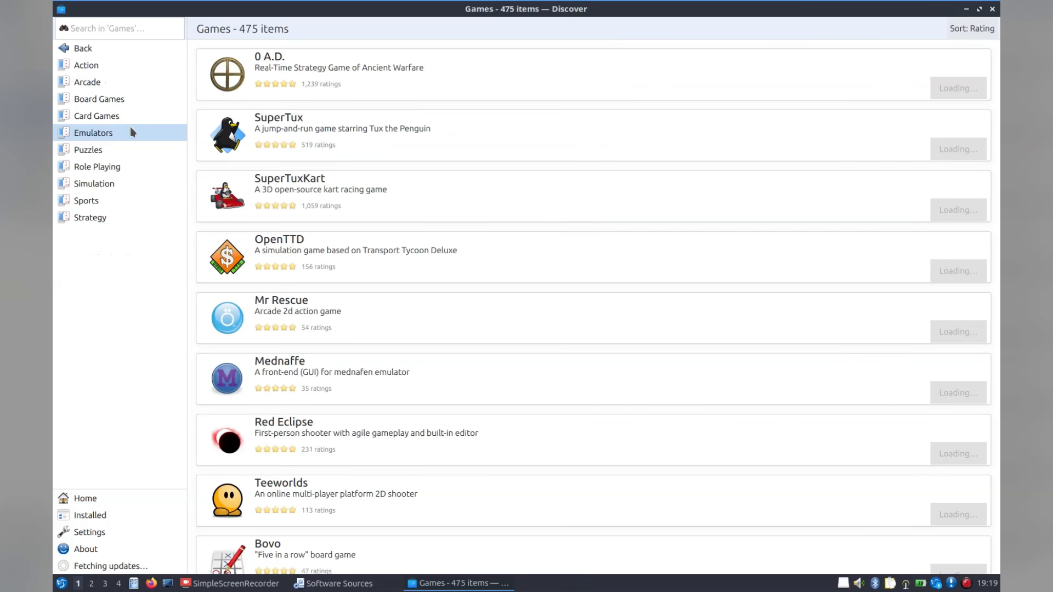
{"action": "left_click", "coordinate": [93, 133]}
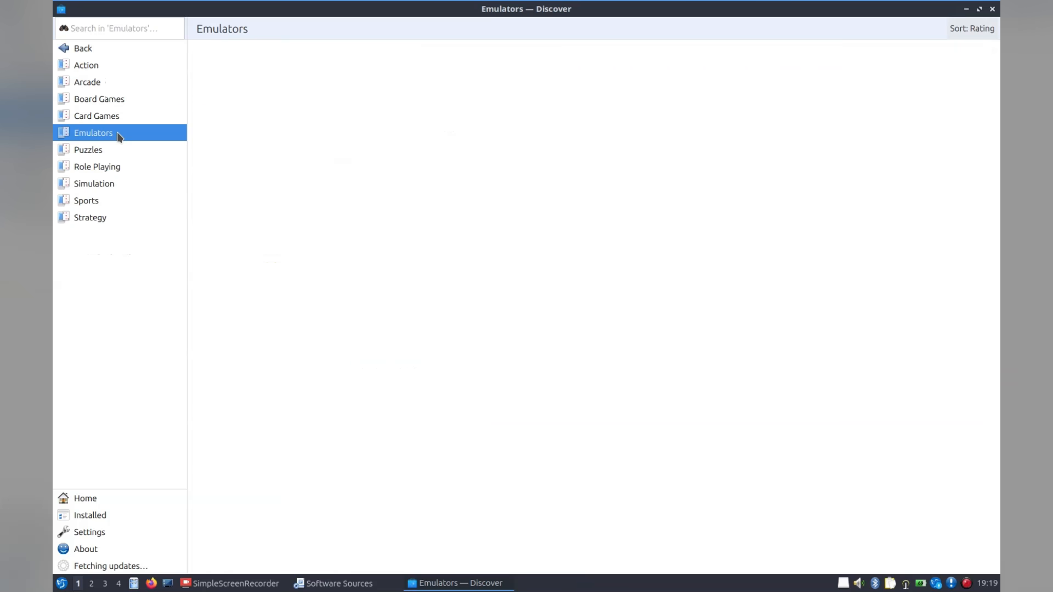
{"action": "left_click", "coordinate": [92, 132]}
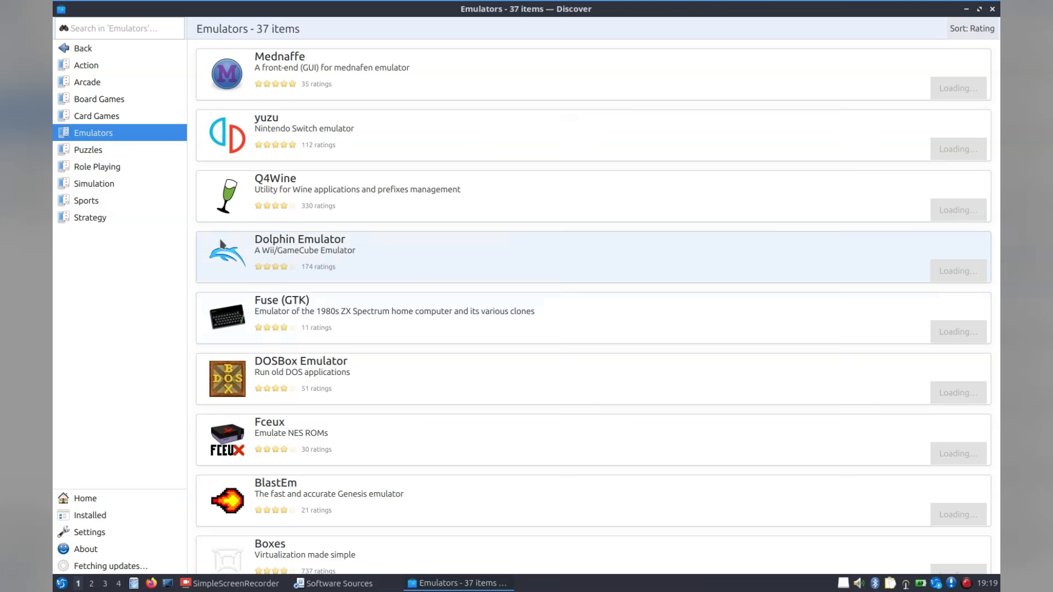
{"action": "mouse_move", "coordinate": [321, 250]}
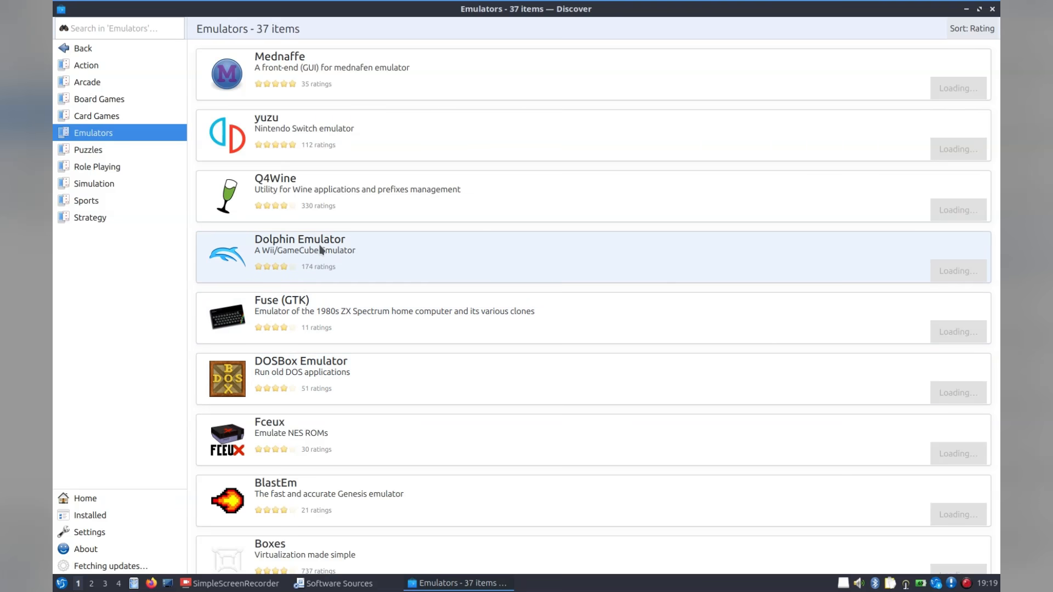
{"action": "left_click", "coordinate": [302, 255]}
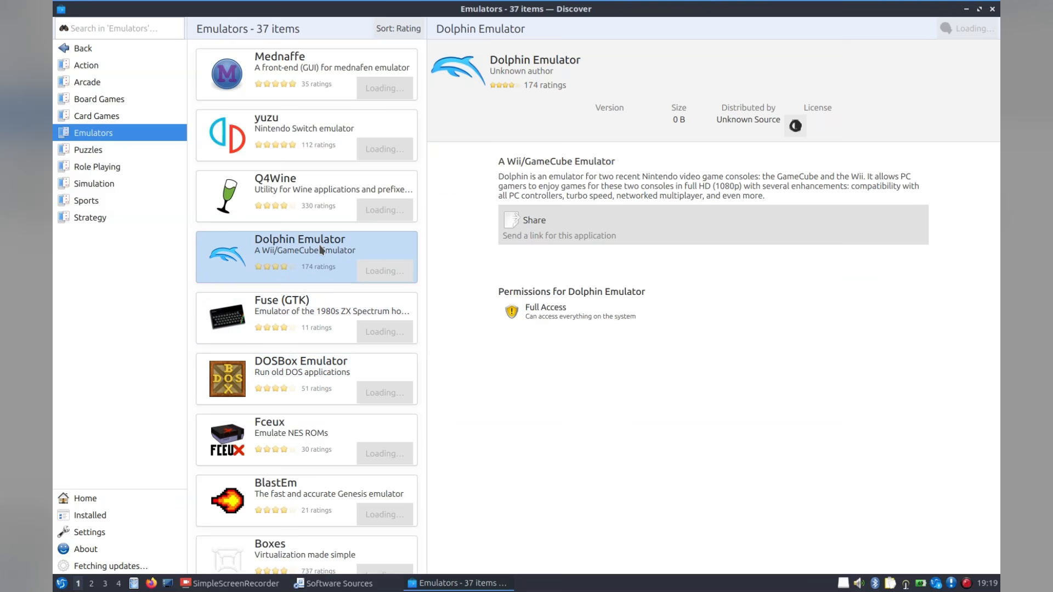
{"action": "mouse_move", "coordinate": [84, 48]}
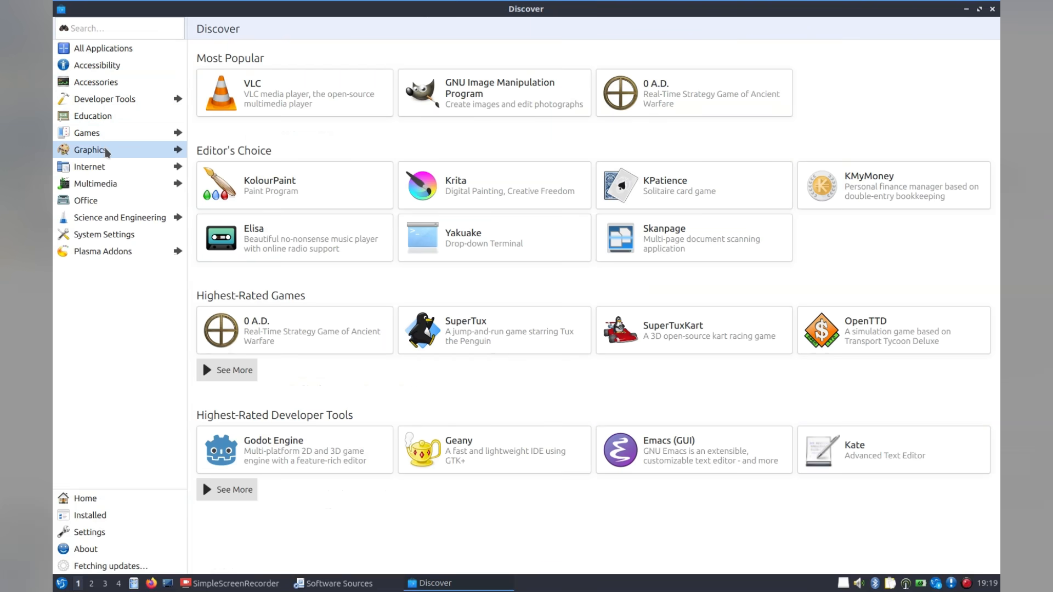
Browse the Multimedia category and pick an application from its catalogue.
{"action": "left_click", "coordinate": [95, 183]}
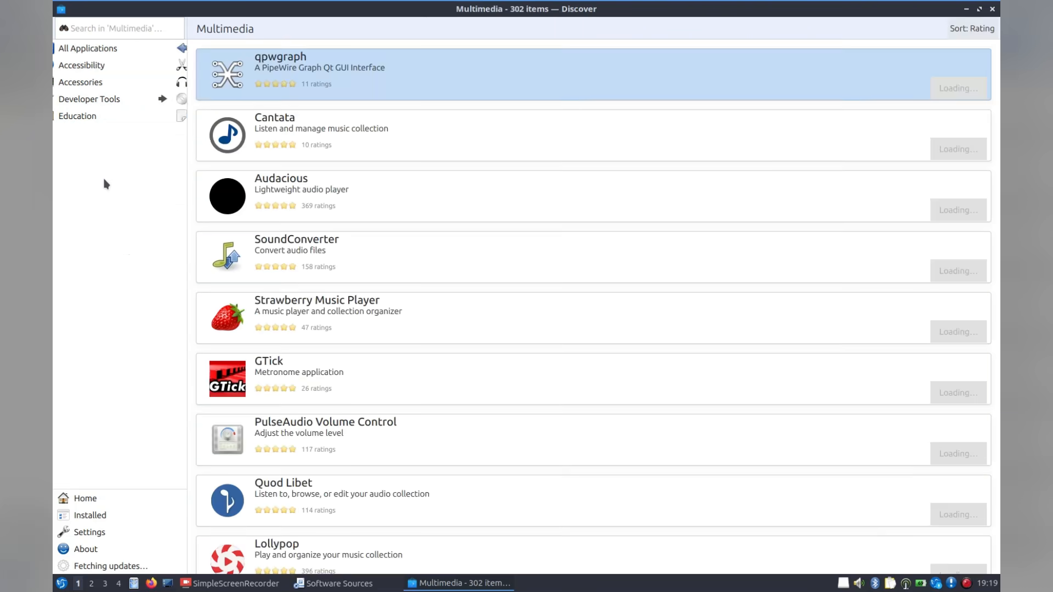
{"action": "left_click", "coordinate": [302, 195]}
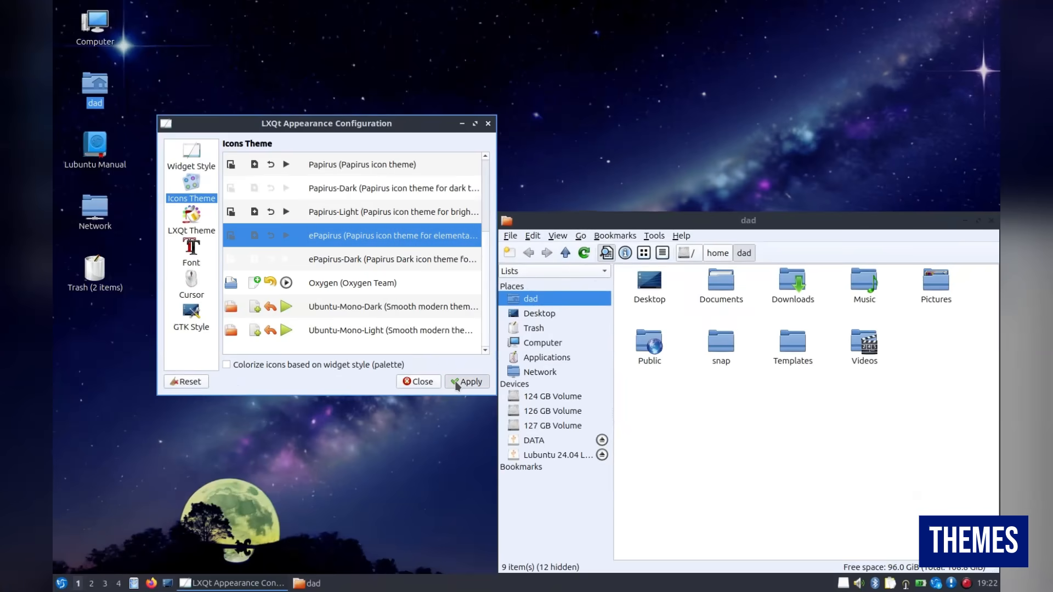
Apply the ePapirus icon theme, then select and apply the Sombre-et-rond LXQt theme.
{"action": "left_click", "coordinate": [352, 283]}
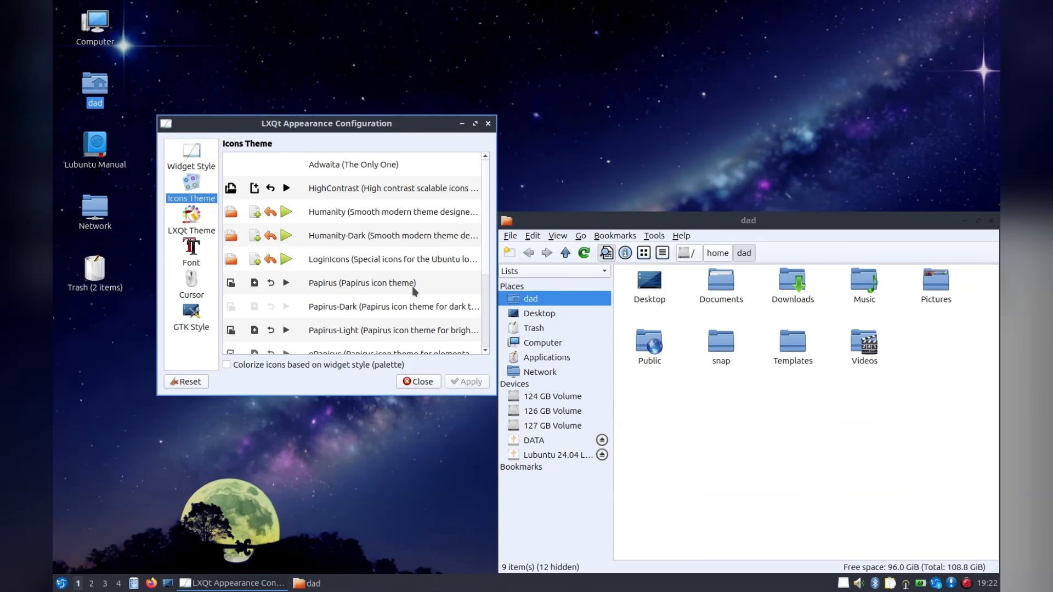
{"action": "left_click", "coordinate": [192, 222]}
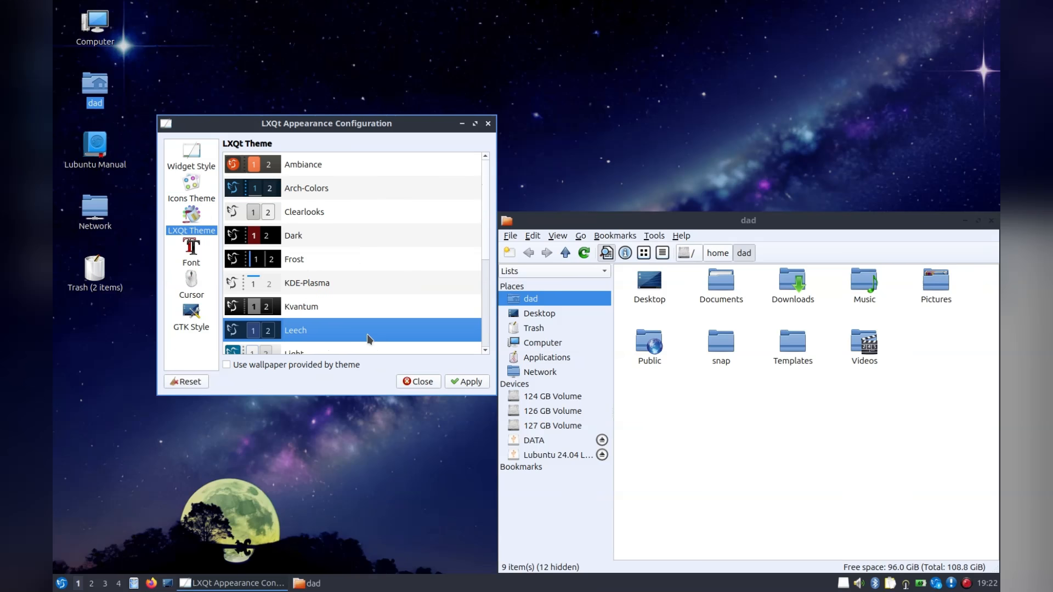
{"action": "left_click", "coordinate": [61, 583]}
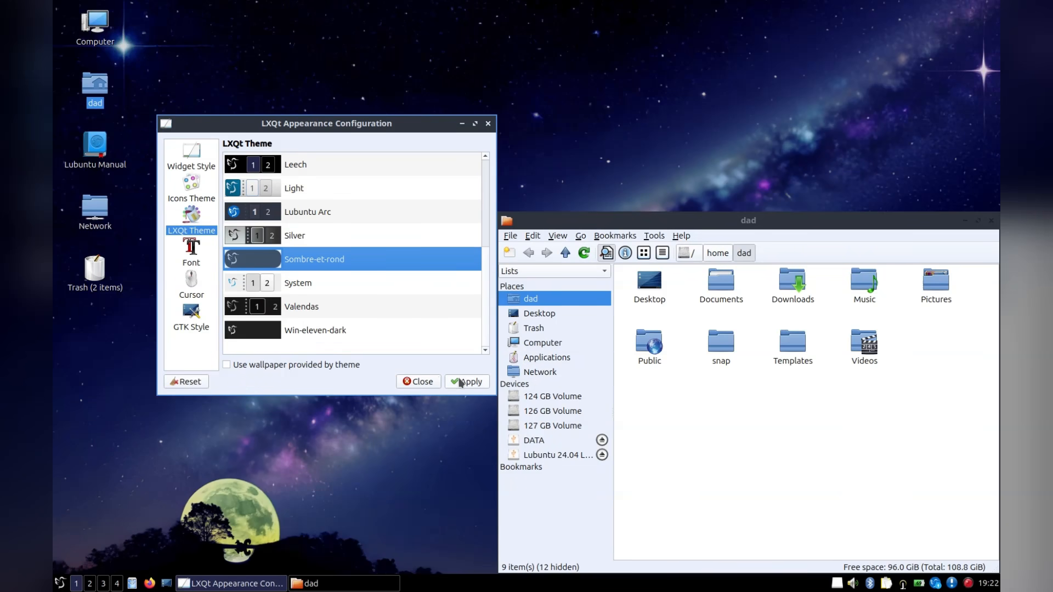
{"action": "left_click", "coordinate": [60, 583]}
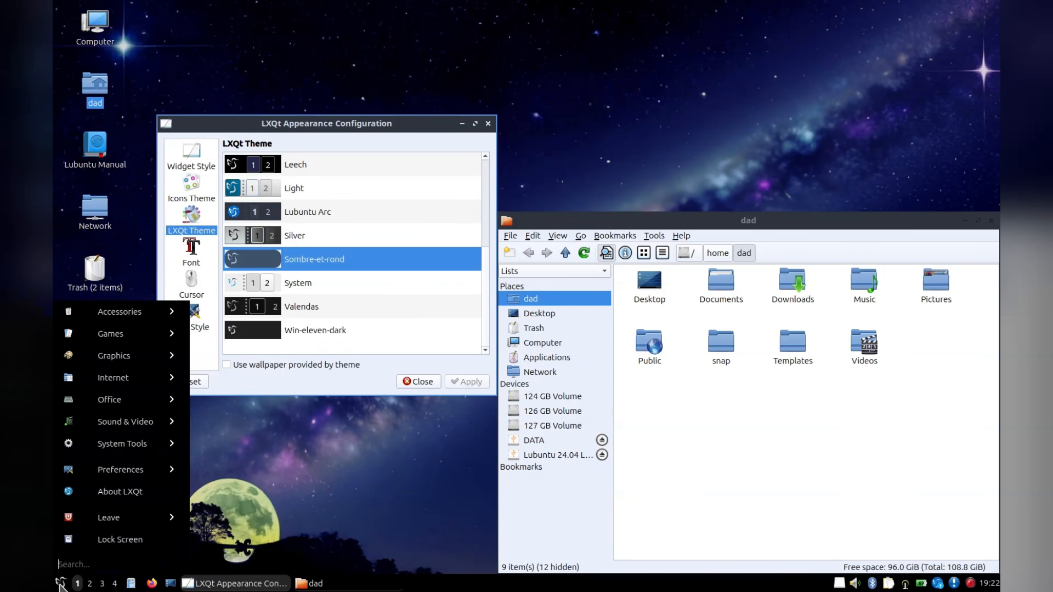
{"action": "mouse_move", "coordinate": [109, 400]}
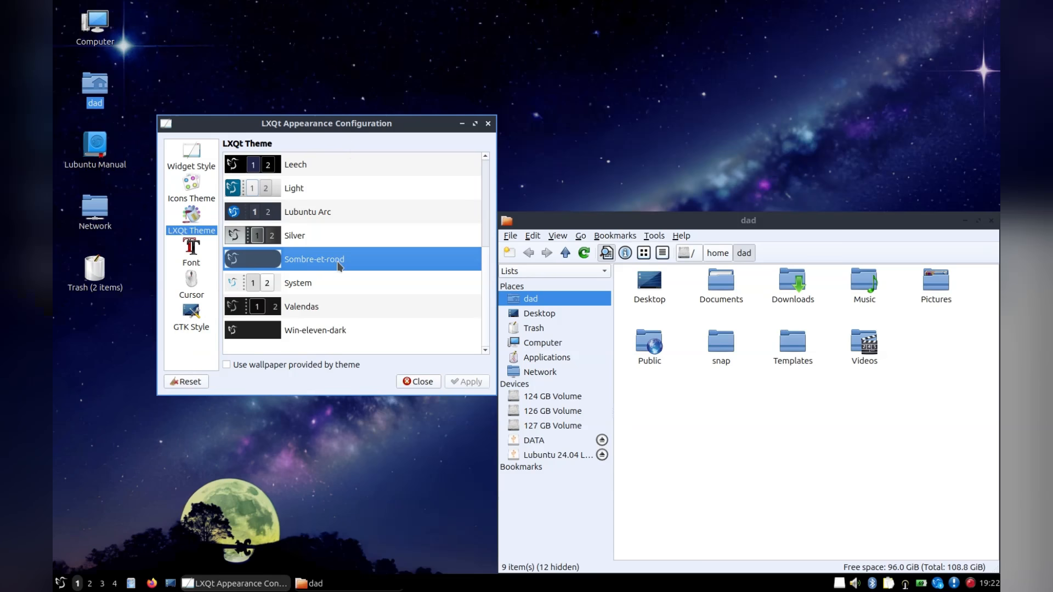
Look over the Cursor and GTK Style pages (Arc-Darker, Breeze).
{"action": "left_click", "coordinate": [192, 282]}
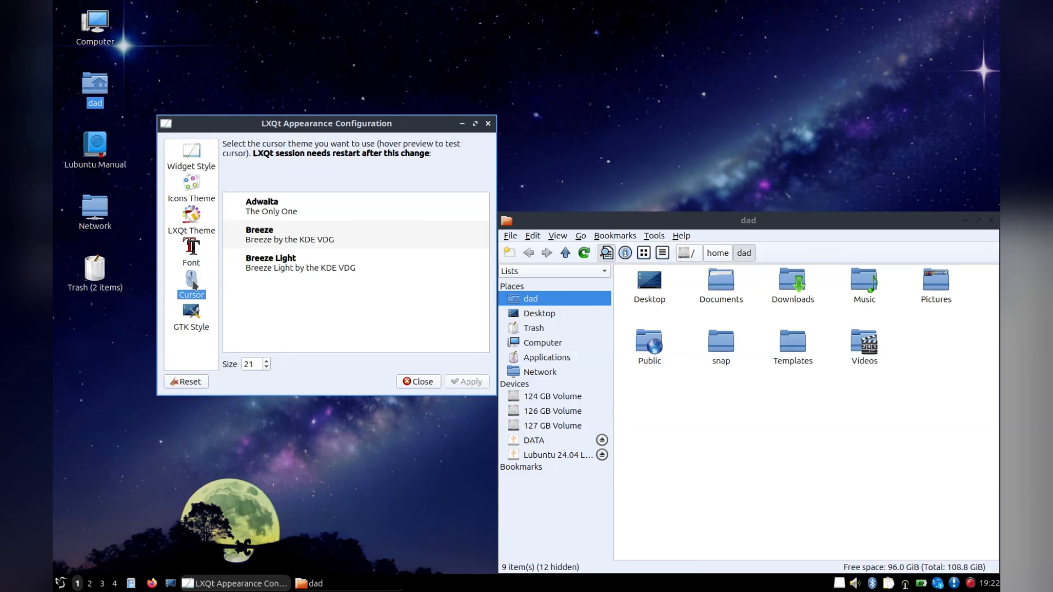
{"action": "left_click", "coordinate": [192, 316]}
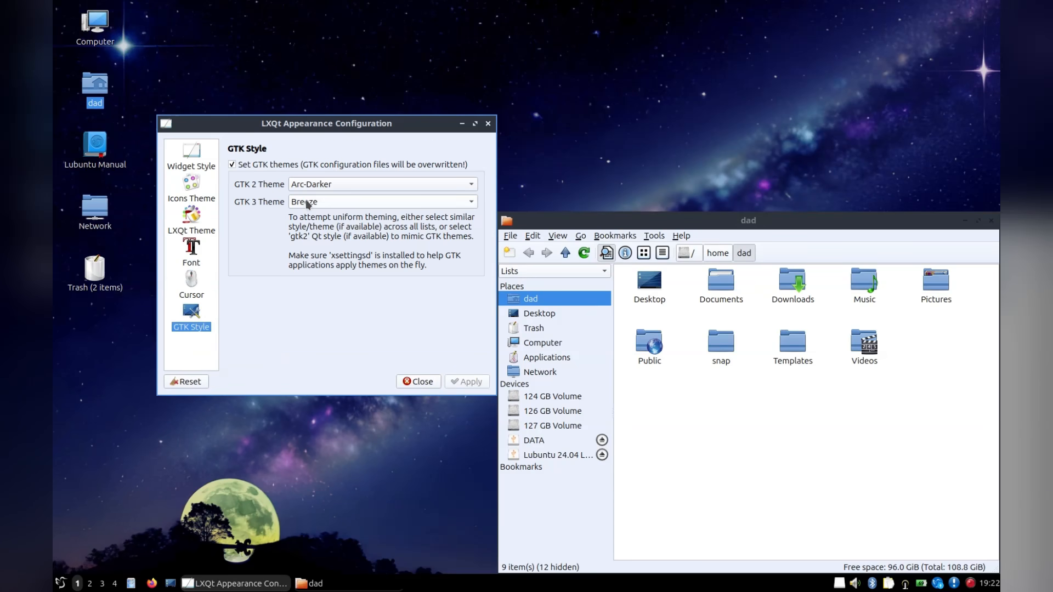
From Desktop Preferences' Background settings, try the mantic minotaur image as wallpaper.
{"action": "right_click", "coordinate": [481, 235]}
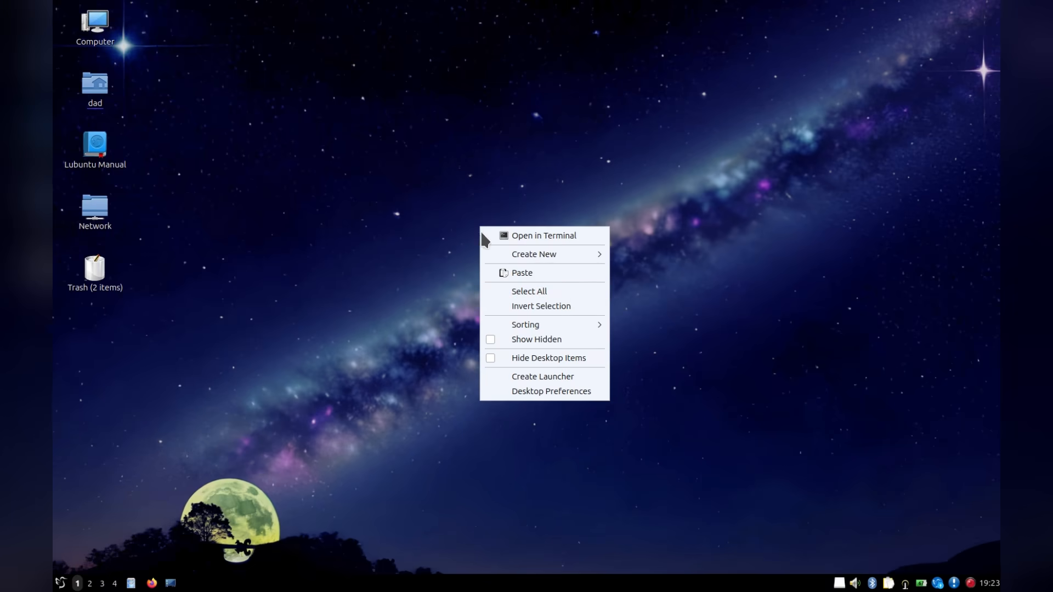
{"action": "left_click", "coordinate": [550, 391]}
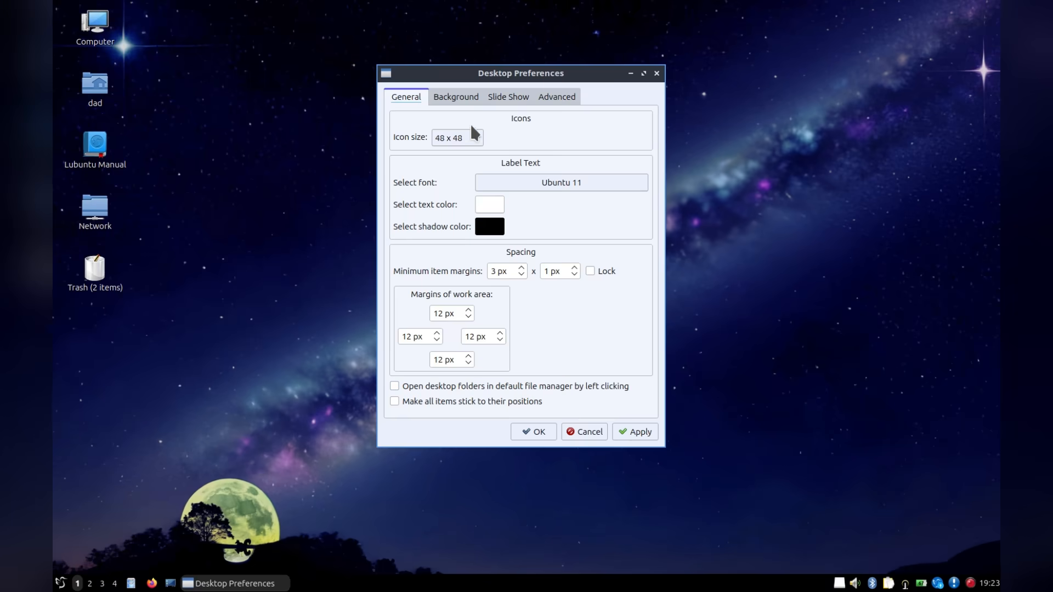
{"action": "left_click", "coordinate": [455, 96]}
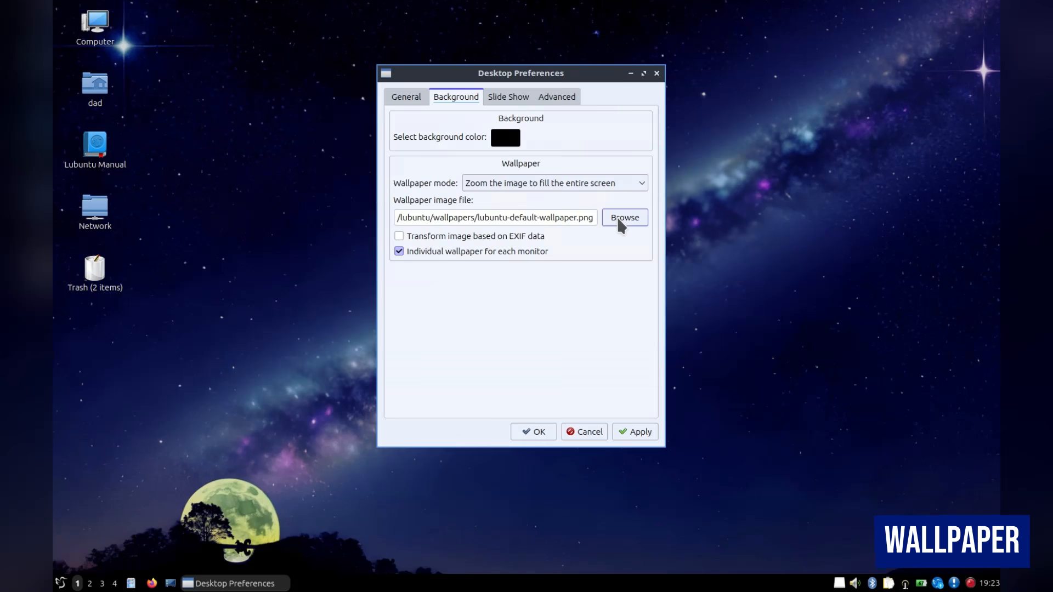
{"action": "left_click", "coordinate": [624, 217]}
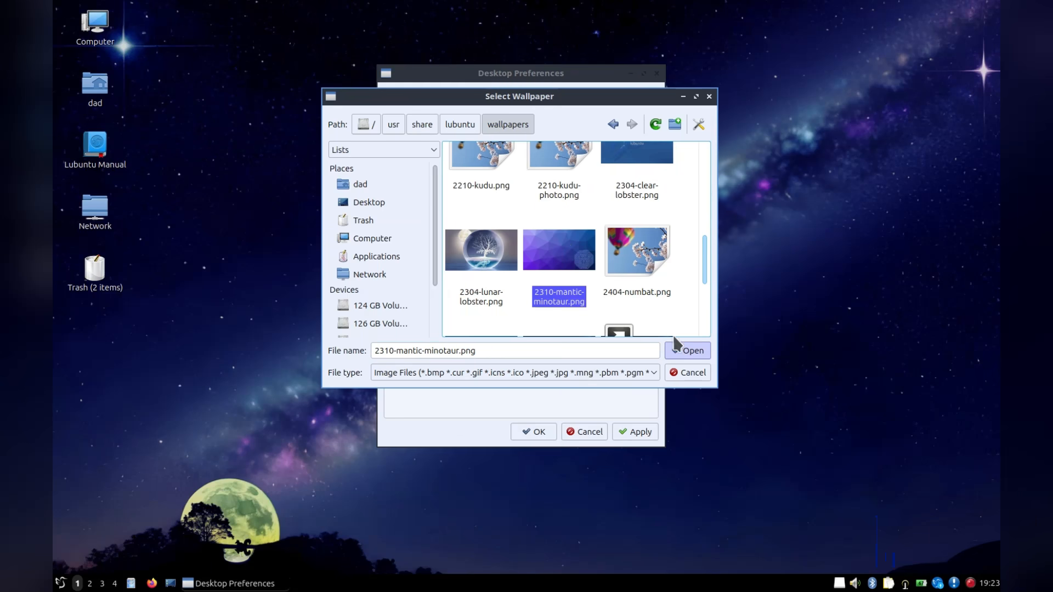
{"action": "left_click", "coordinate": [688, 350]}
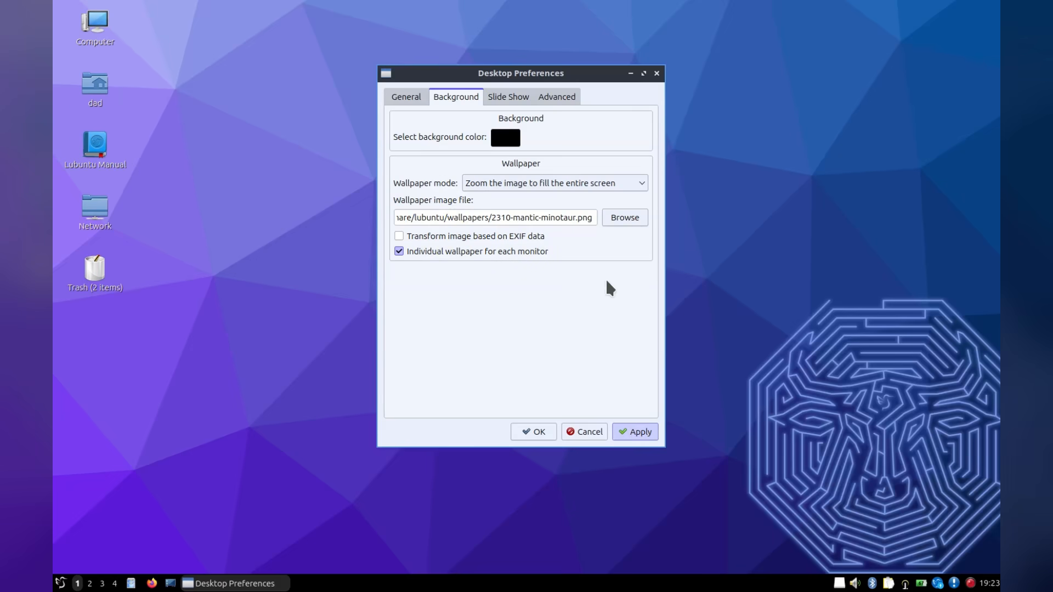
Try the jellyfish image, then settle on the 2110-waves-dark wallpaper and apply it.
{"action": "left_click", "coordinate": [622, 218]}
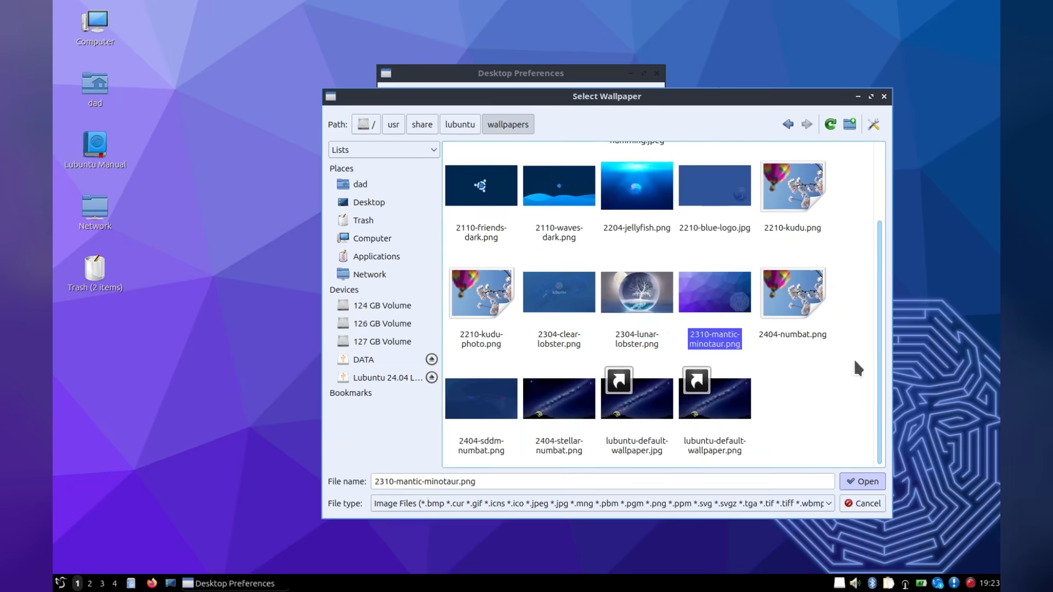
{"action": "left_click", "coordinate": [636, 185]}
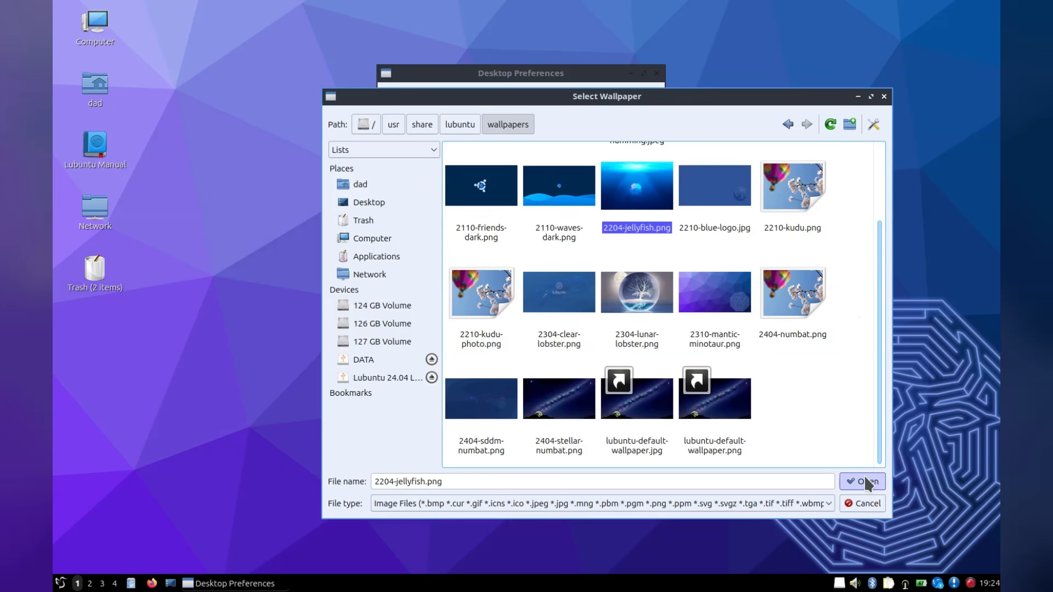
{"action": "left_click", "coordinate": [862, 481]}
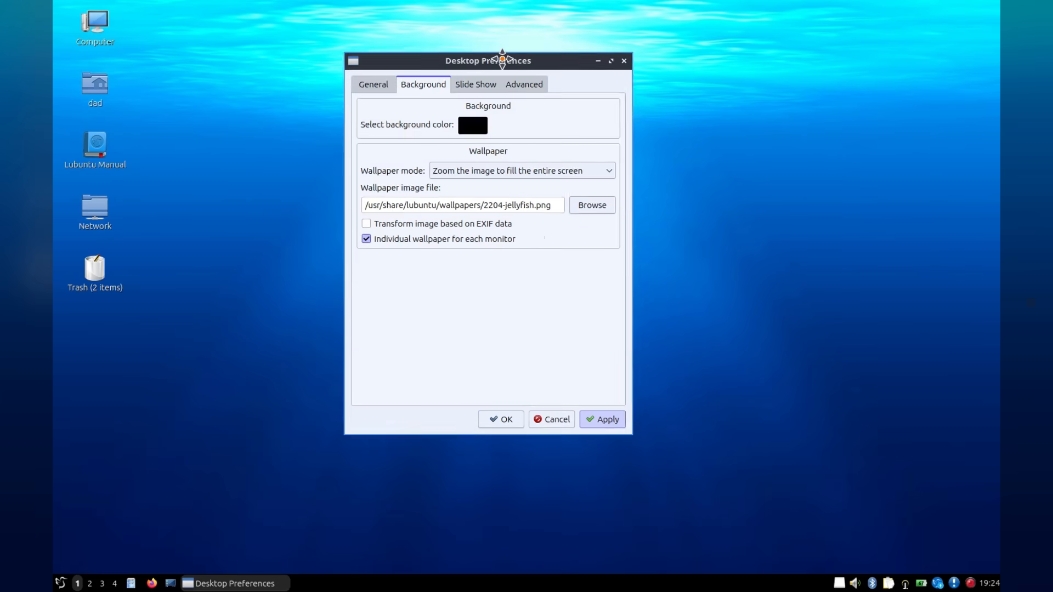
{"action": "left_click", "coordinate": [590, 205]}
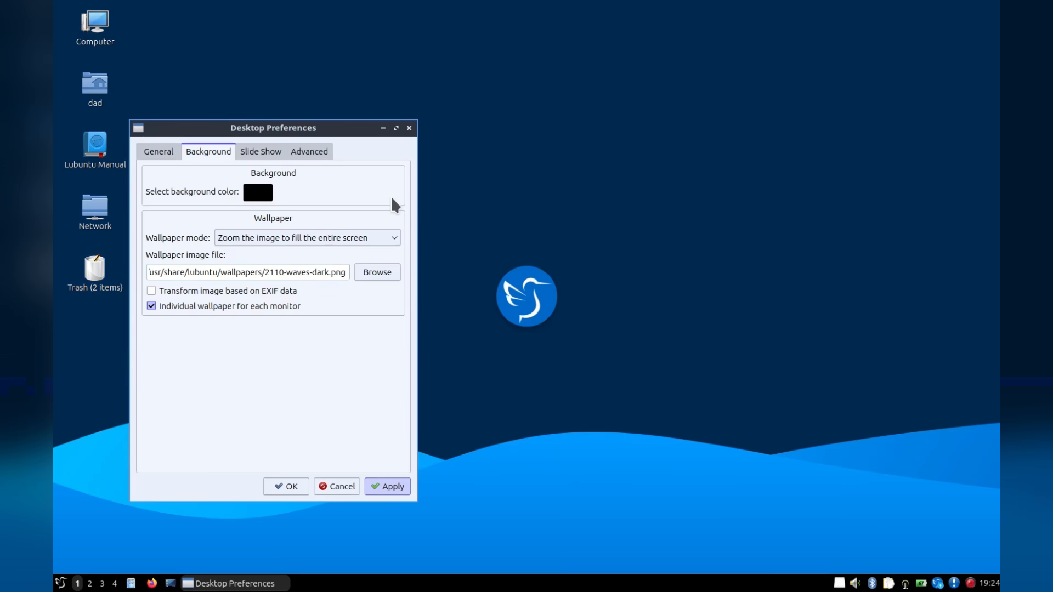
{"action": "left_click_drag", "start_coordinate": [272, 128], "coordinate": [809, 49]}
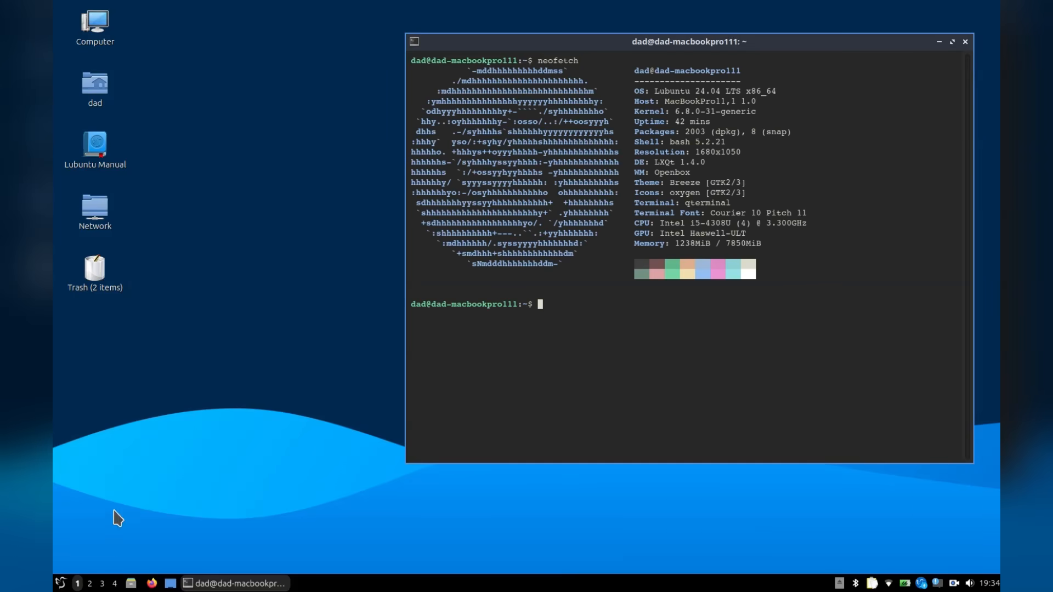
{"action": "mouse_move", "coordinate": [99, 181]}
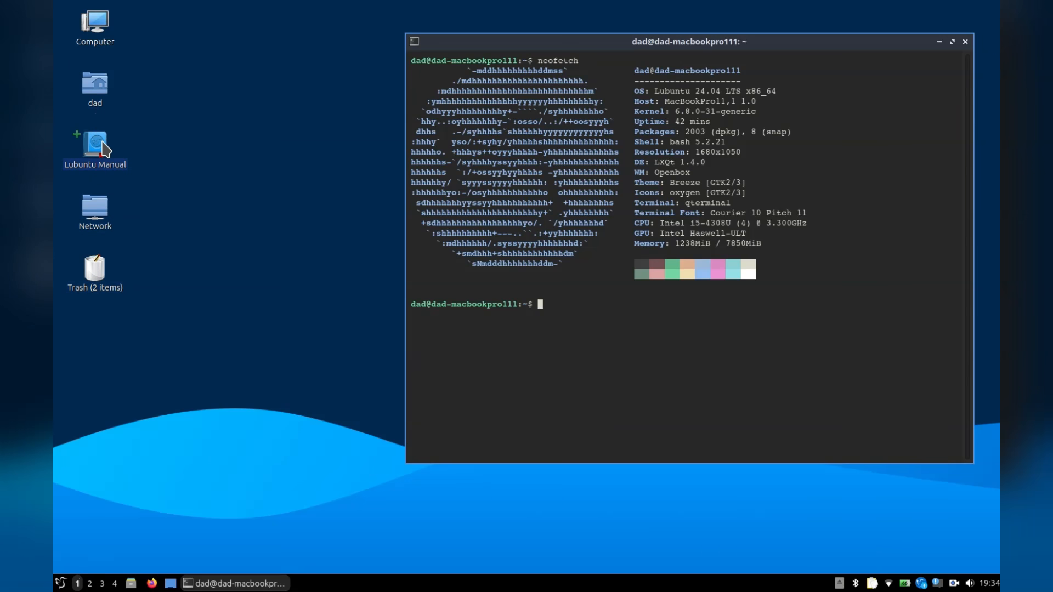
Briefly open the Lubuntu Manual in Firefox and close it again.
{"action": "left_click", "coordinate": [150, 583]}
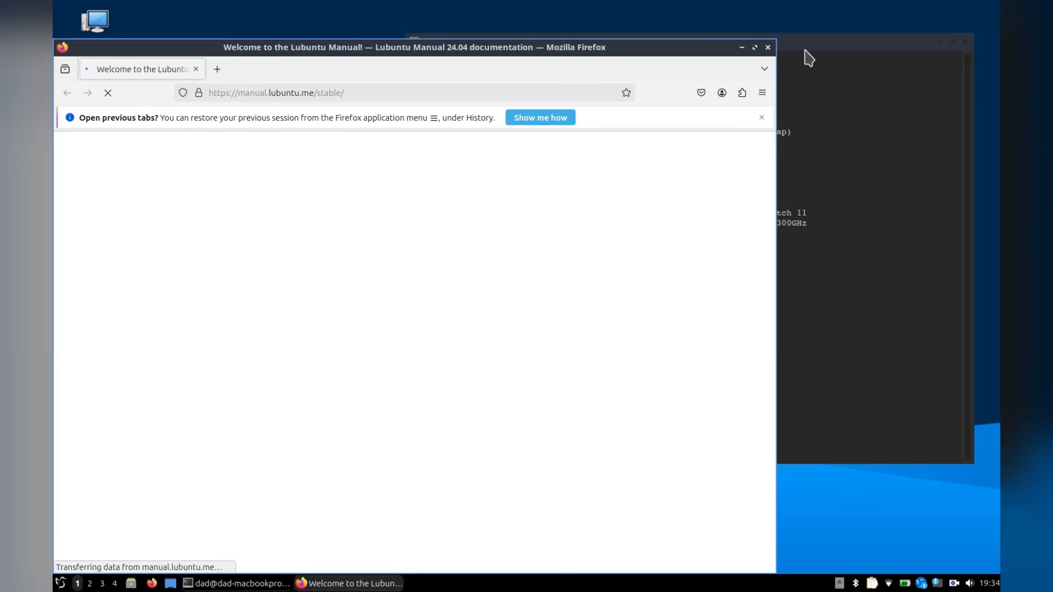
{"action": "mouse_move", "coordinate": [767, 64]}
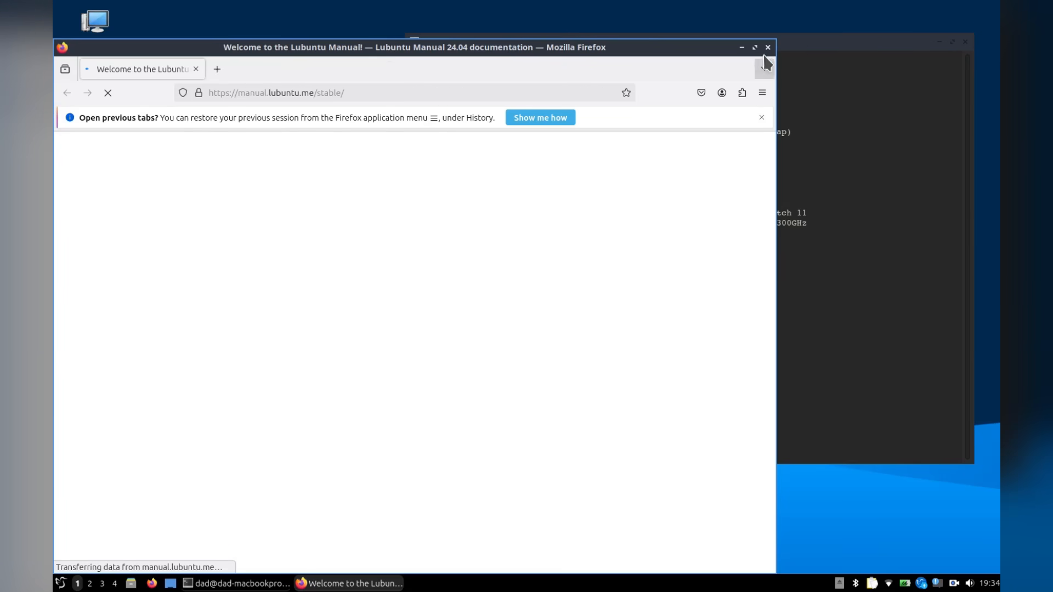
{"action": "left_click", "coordinate": [742, 48]}
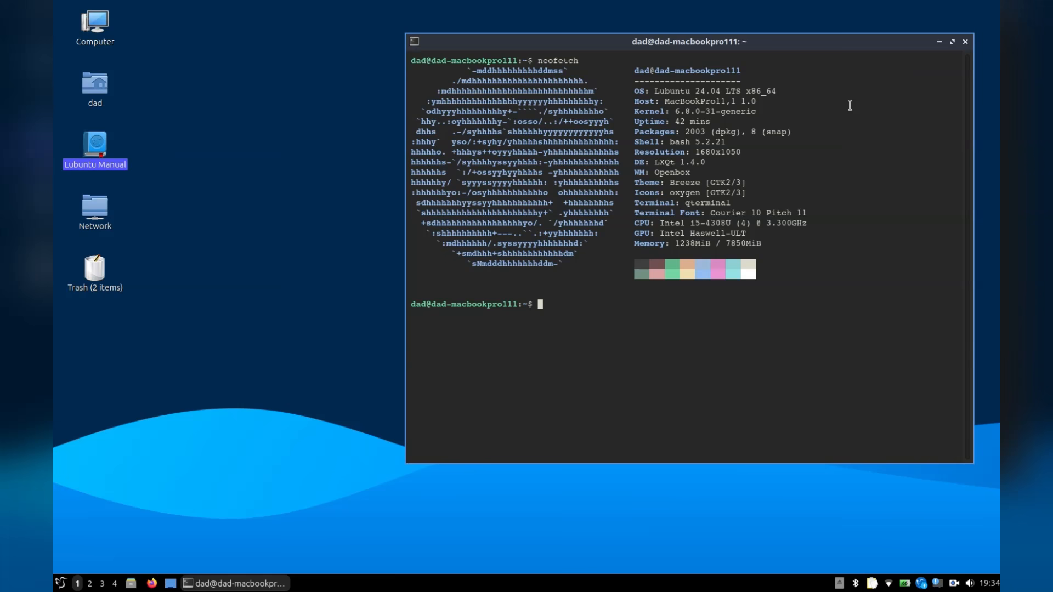
{"action": "mouse_move", "coordinate": [843, 292]}
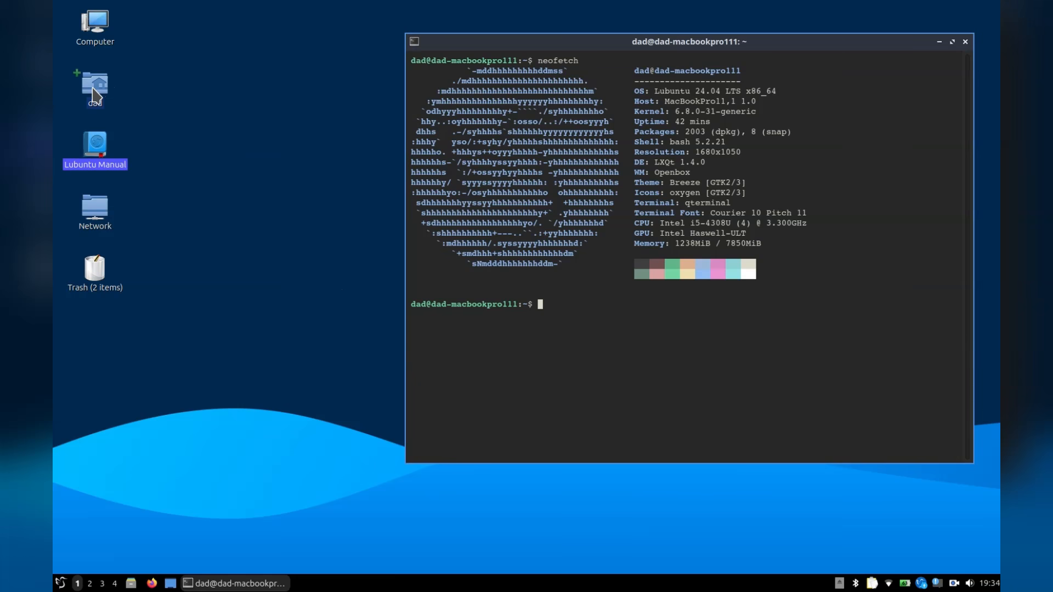
Open the dad home folder and bring QTerminal's neofetch output back to the front.
{"action": "double_click", "coordinate": [94, 86]}
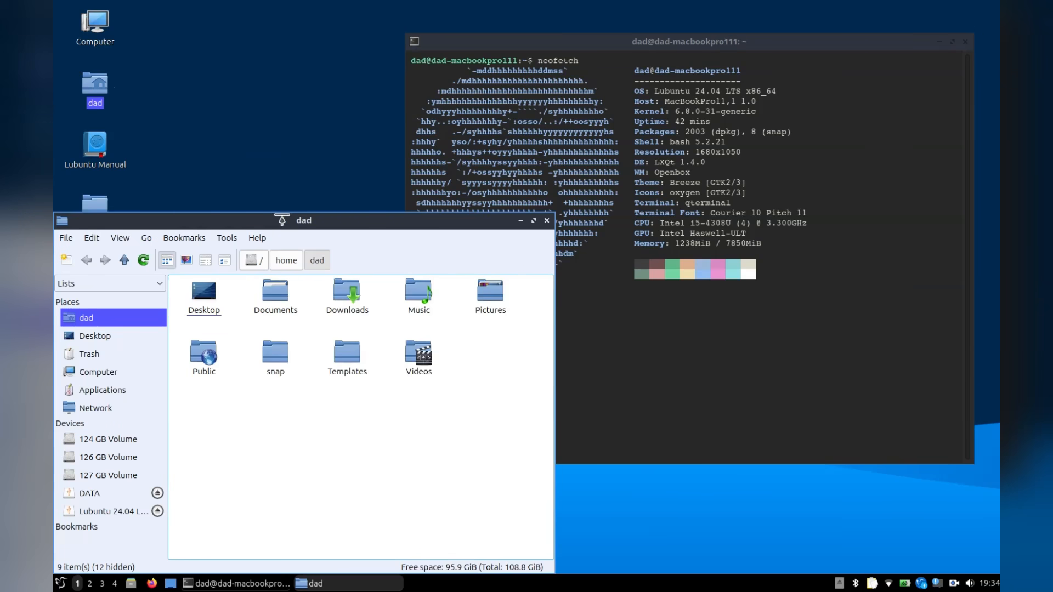
{"action": "left_click", "coordinate": [690, 42]}
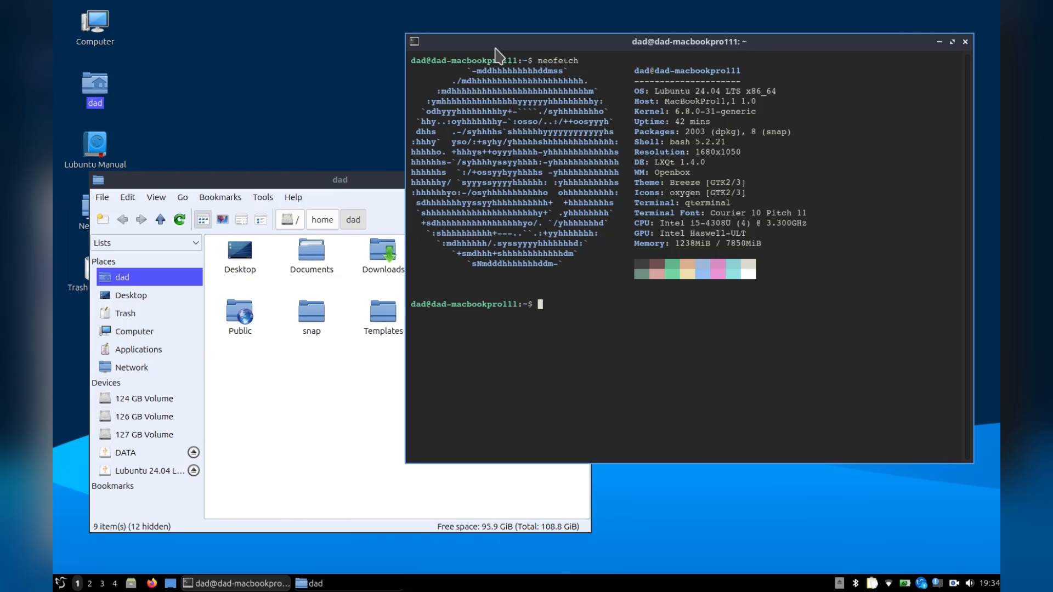
{"action": "mouse_move", "coordinate": [945, 555]}
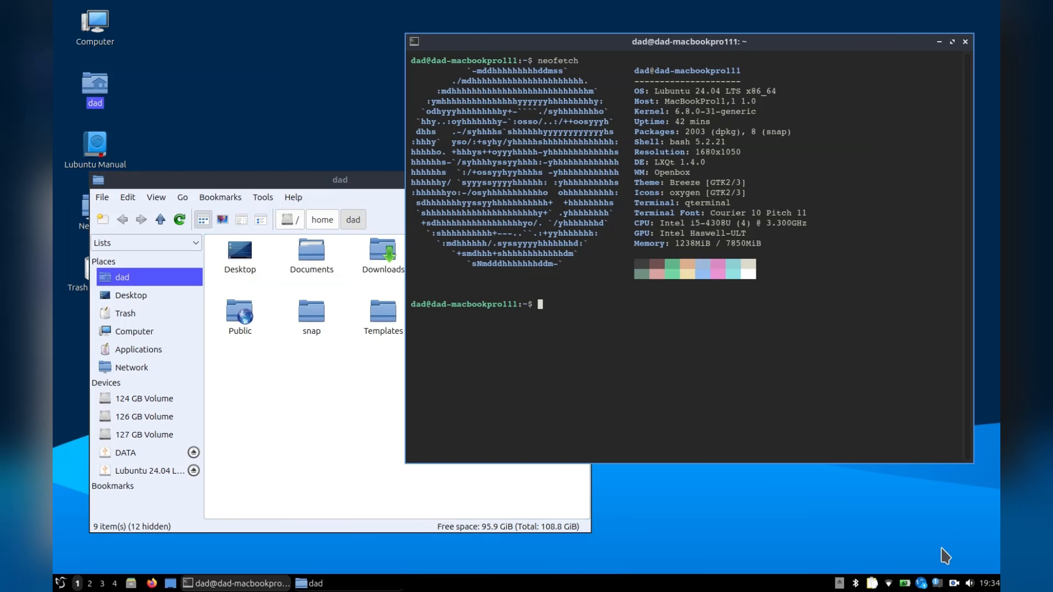